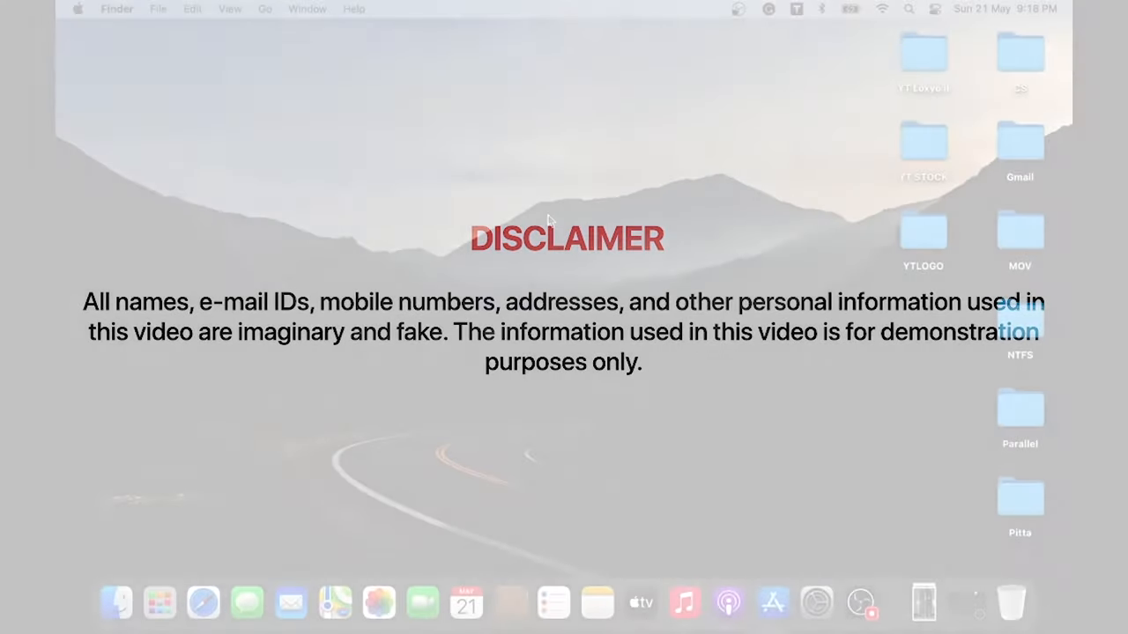
- Dismiss the desktop context menu and acknowledge the 'Pages quit unexpectedly' crash alert
right_click(267, 165)
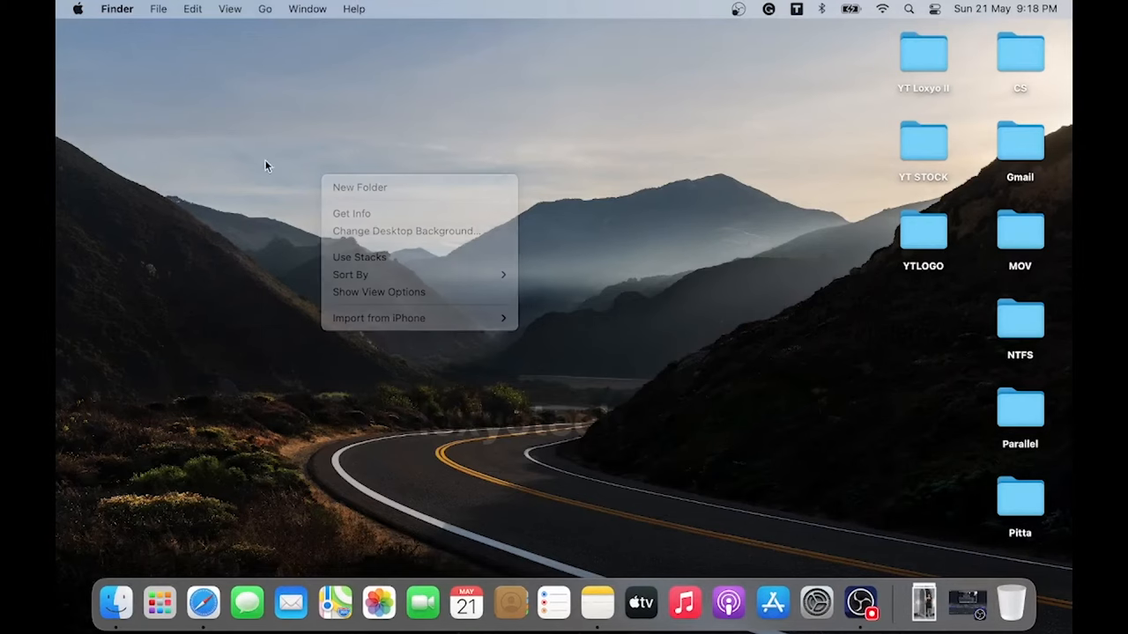
click(456, 281)
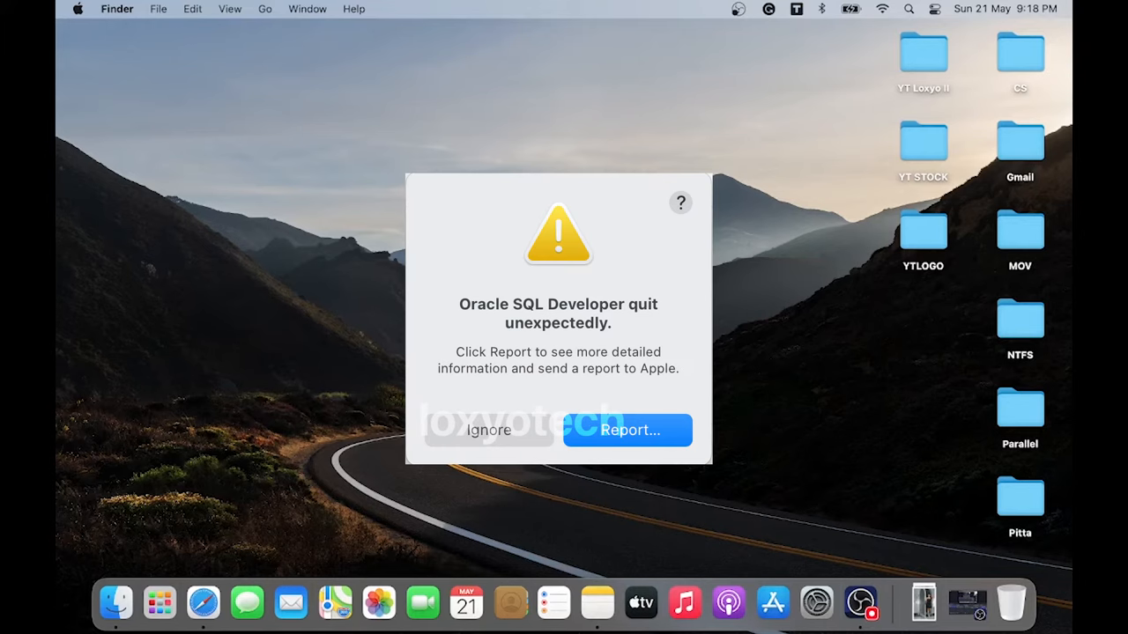
click(488, 430)
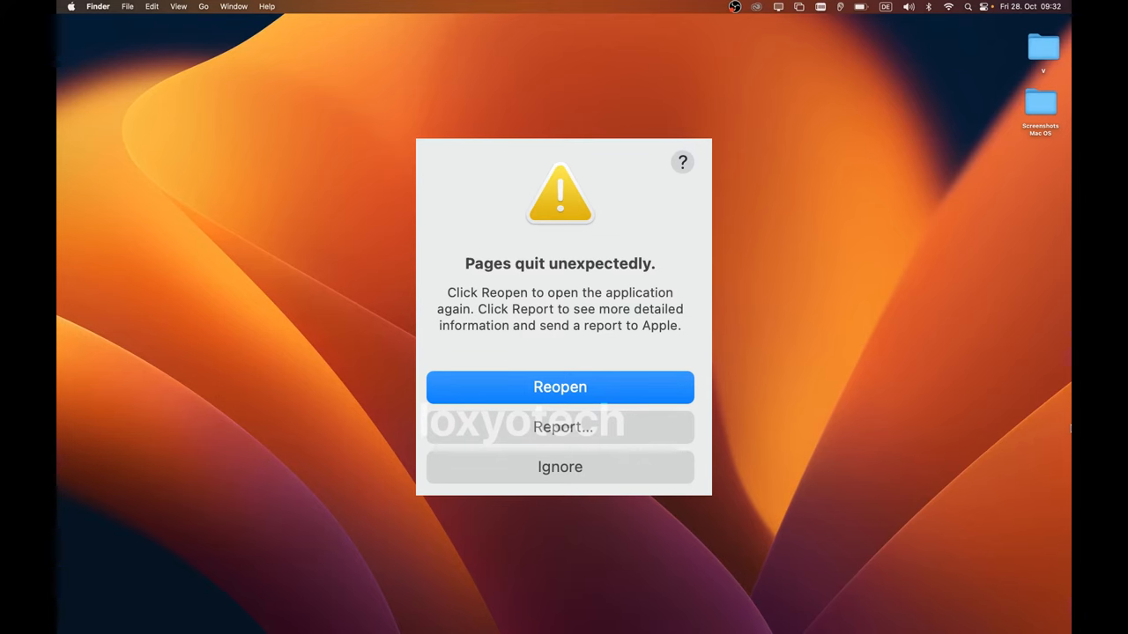
click(561, 467)
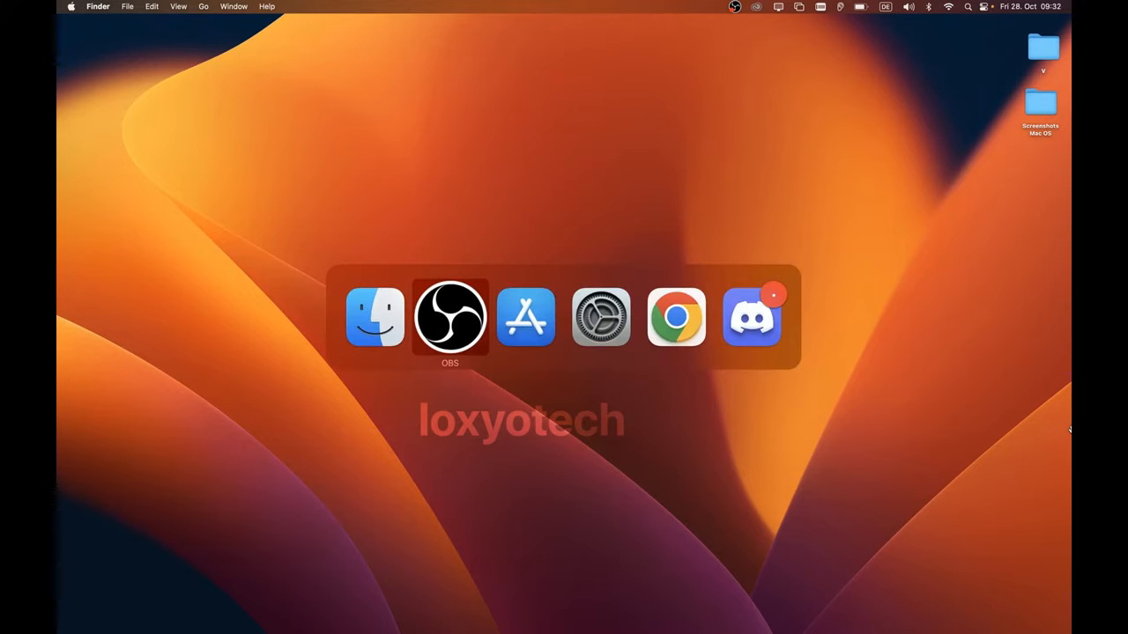
mouse_move(599, 317)
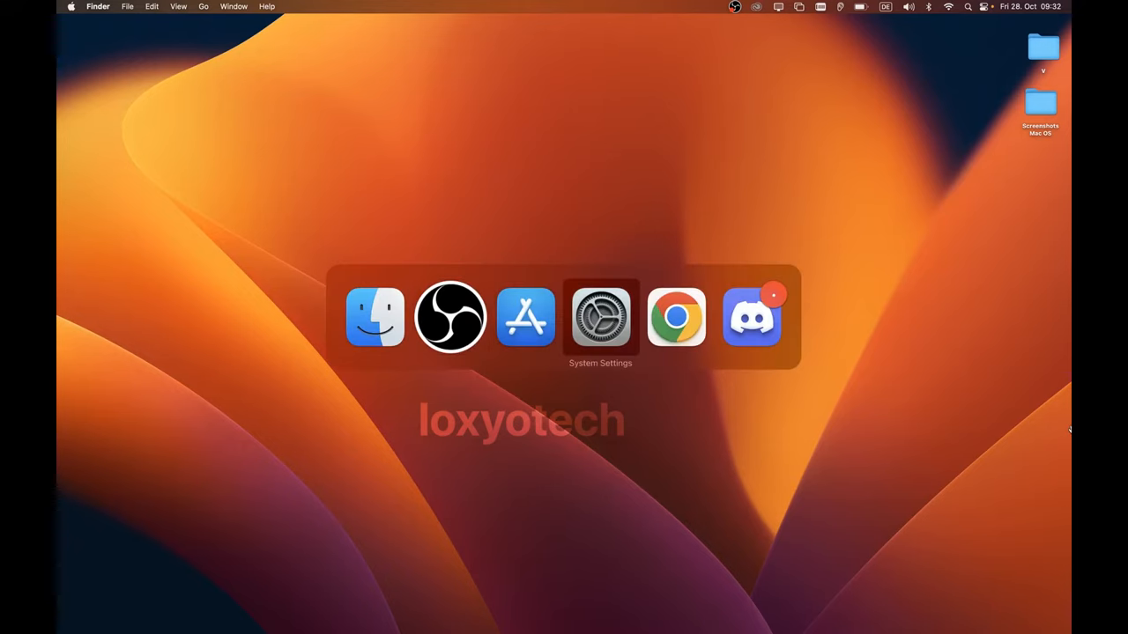
mouse_move(751, 317)
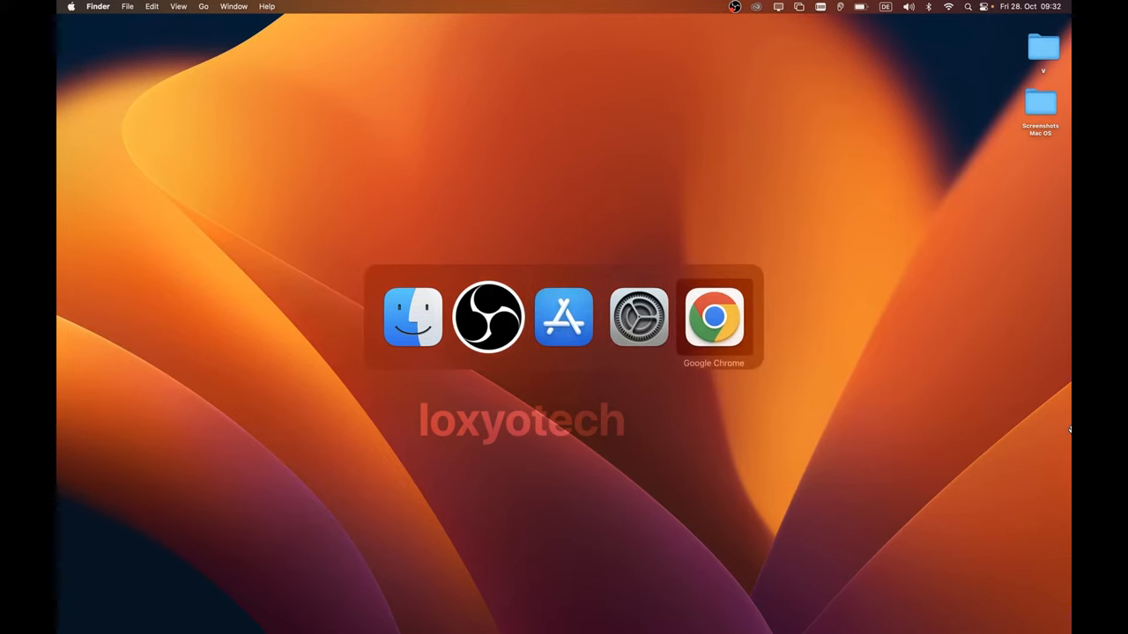
mouse_move(638, 317)
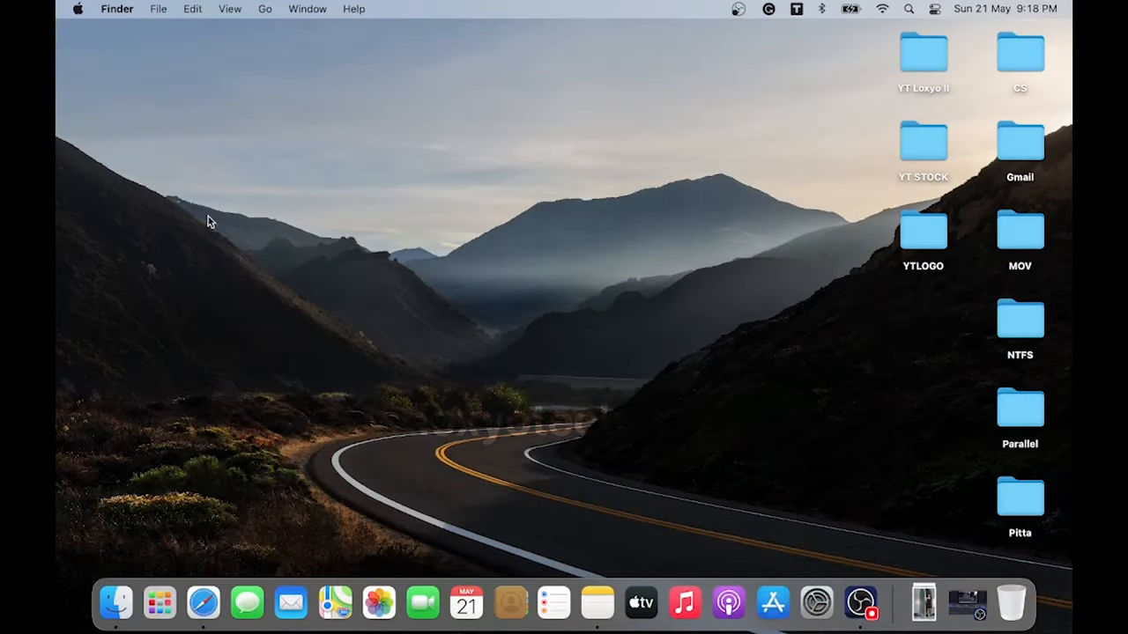
- Force quit Safari from the Apple menu's Force Quit Applications window and confirm it
click(77, 9)
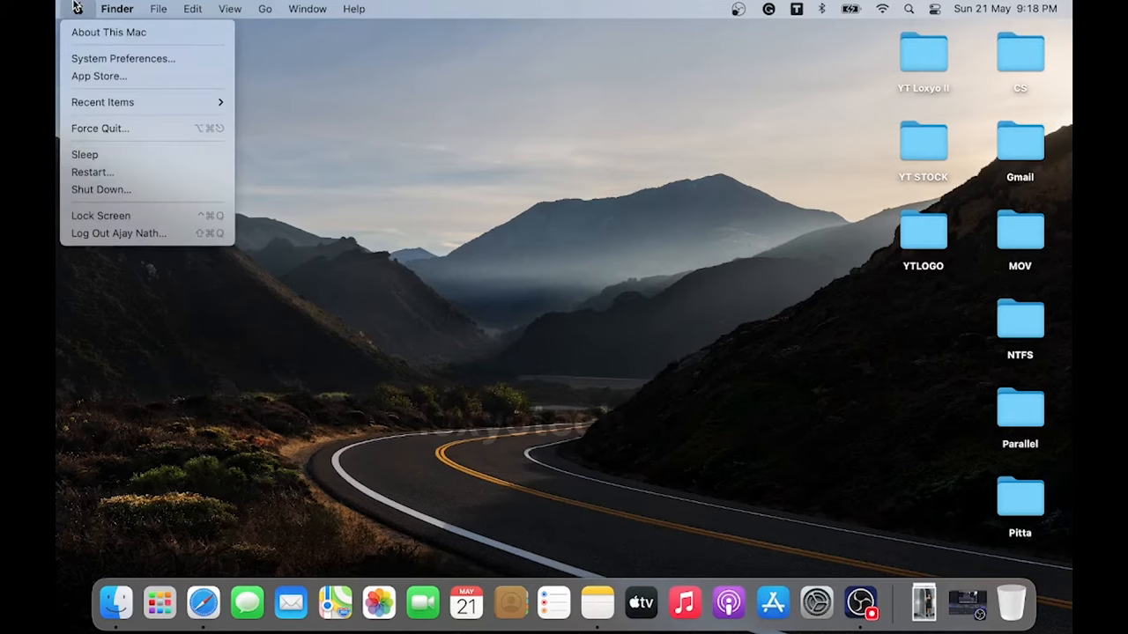
mouse_move(123, 58)
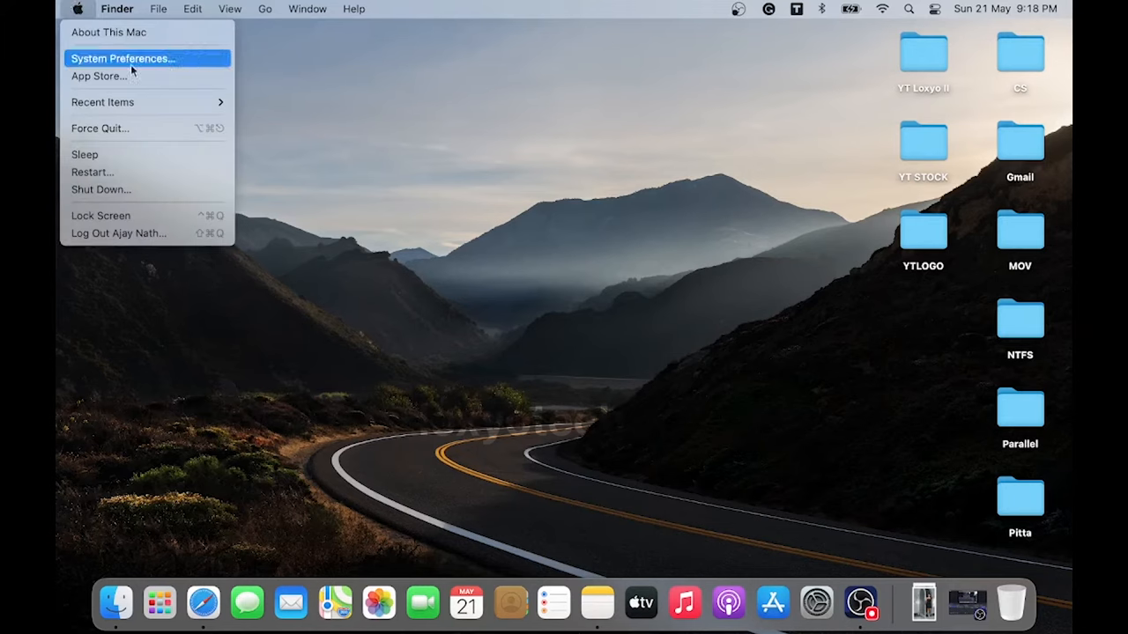
mouse_move(142, 162)
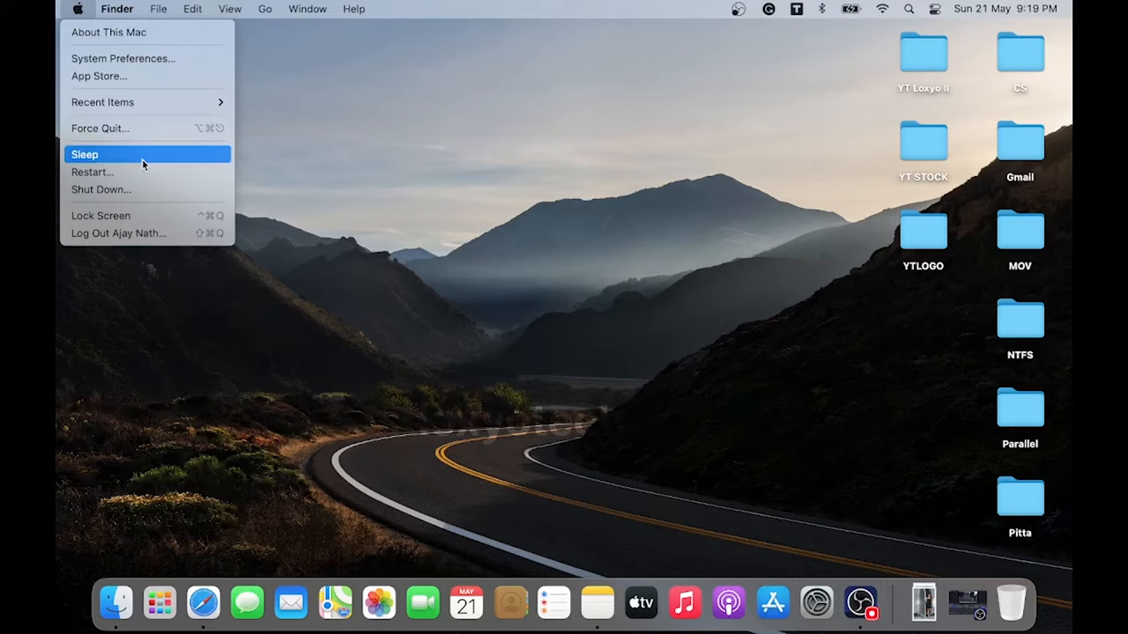
click(99, 127)
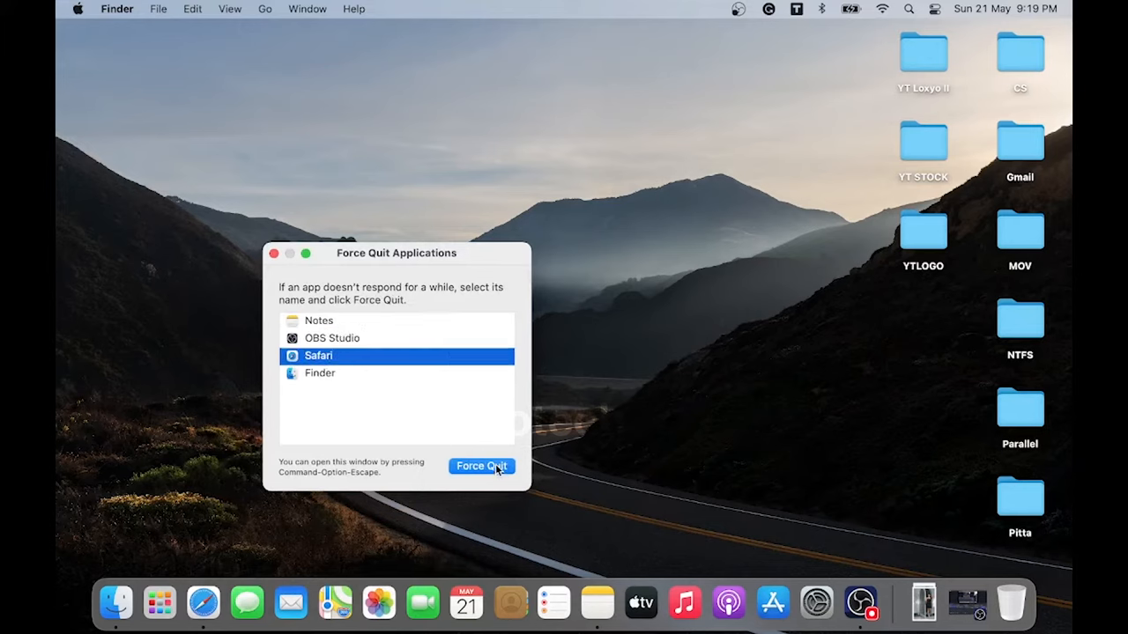
click(481, 466)
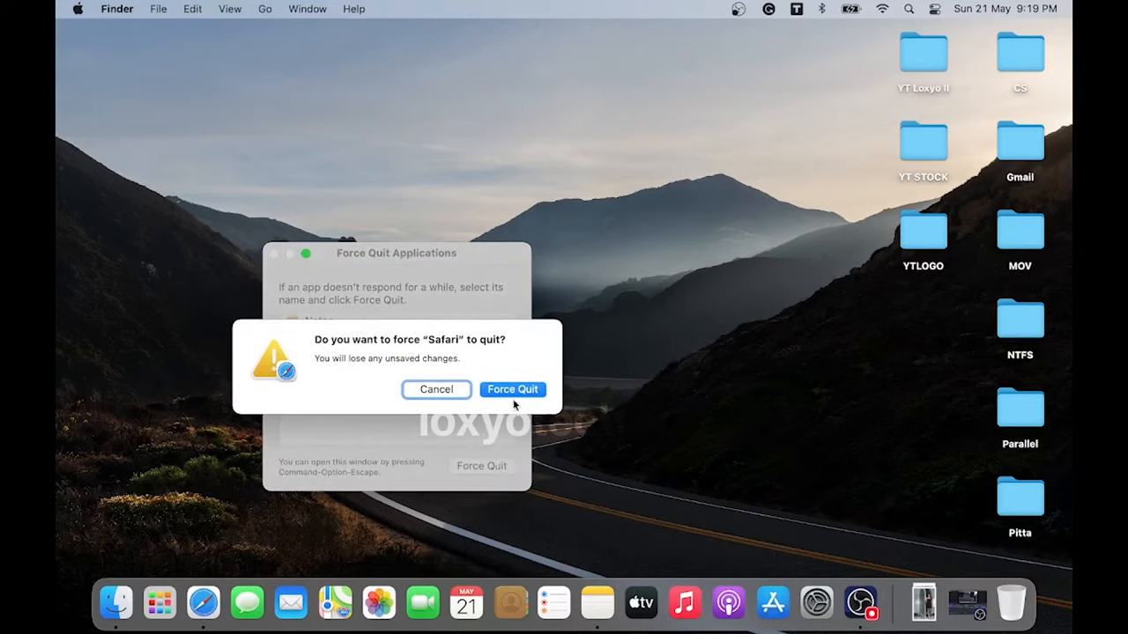
click(511, 389)
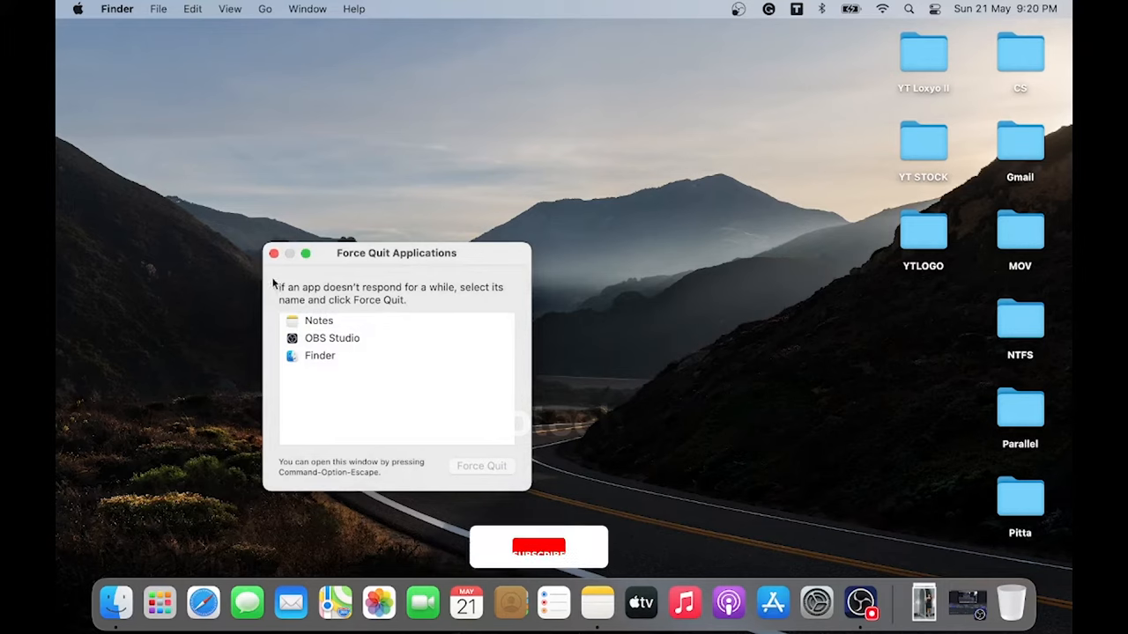
click(275, 254)
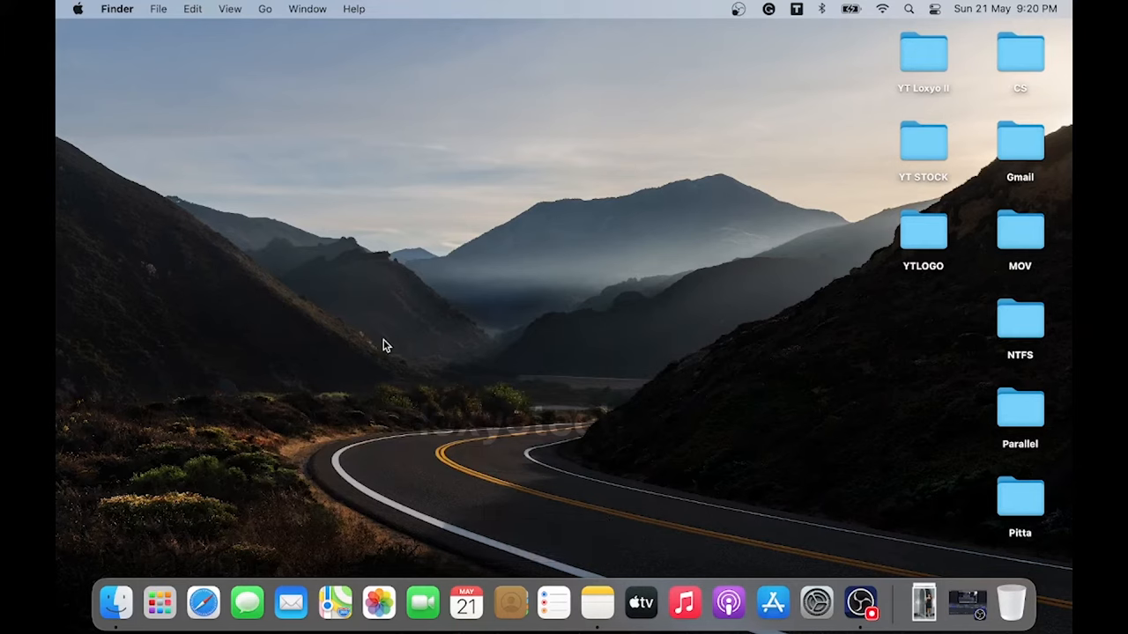
mouse_move(343, 289)
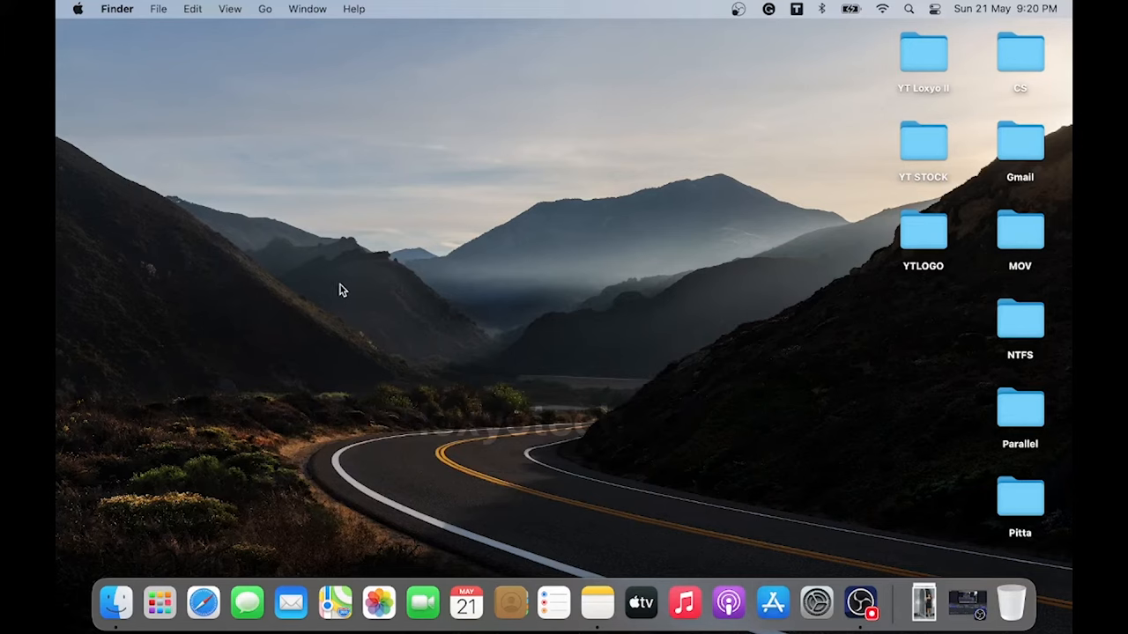
- Launch System Preferences from the Apple menu
click(78, 9)
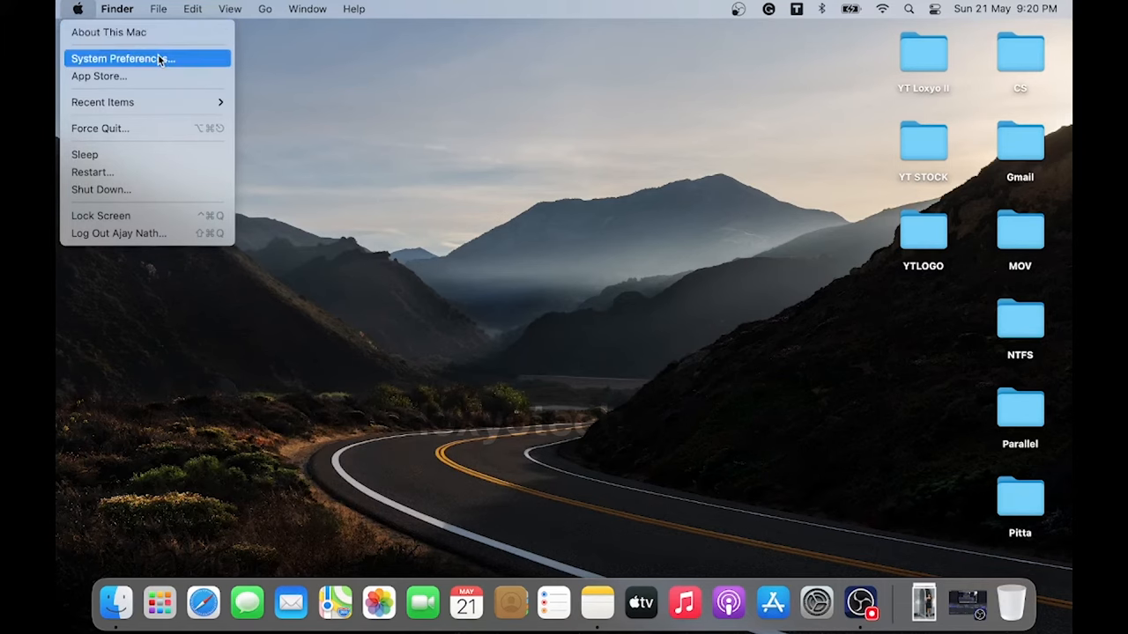
click(123, 58)
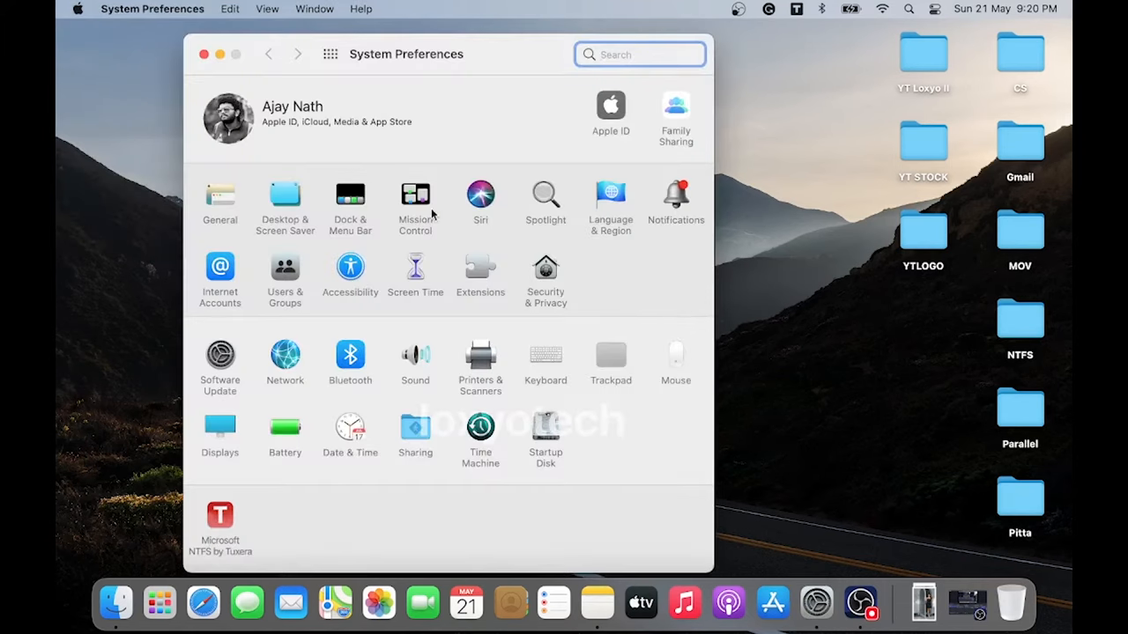
mouse_move(218, 354)
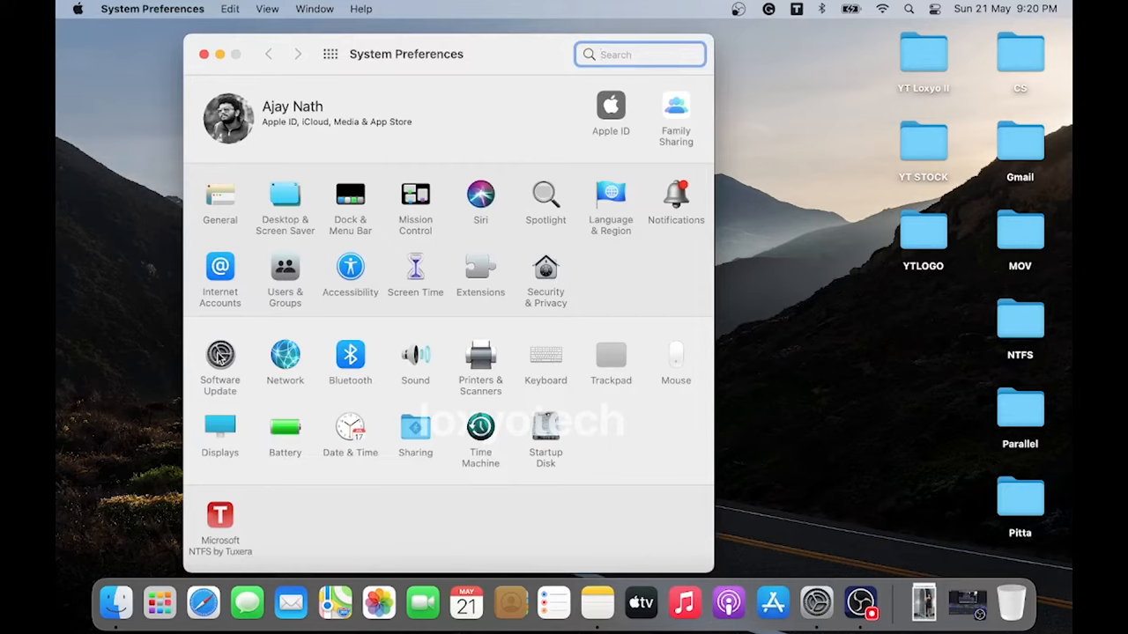
- Run Software Update and view the details of the macOS Big Sur 11.7.7 update
click(218, 356)
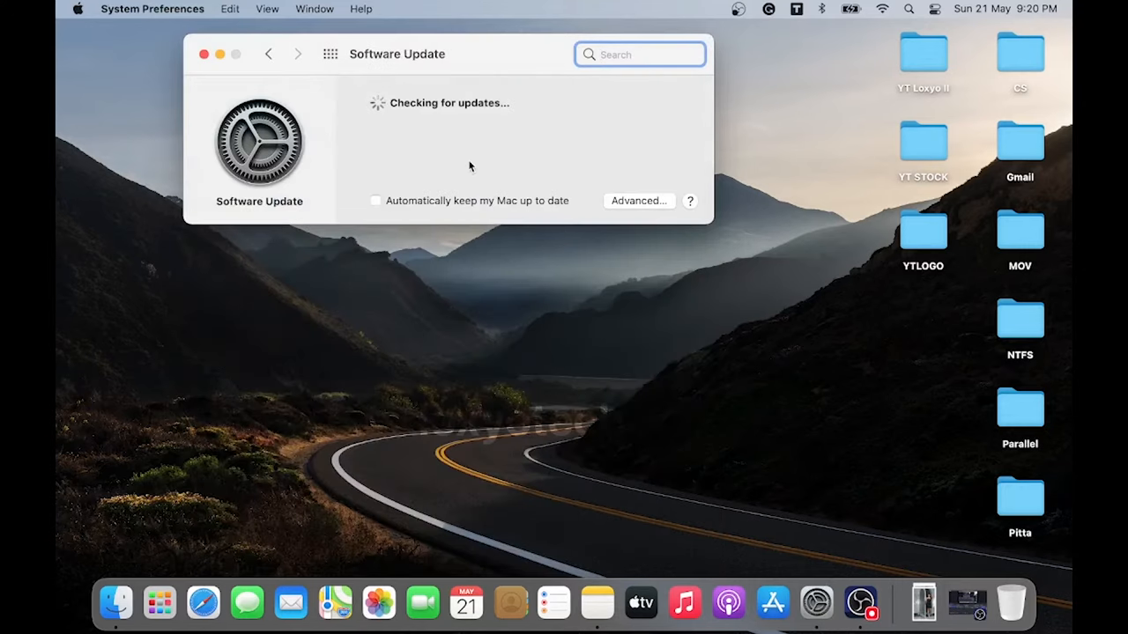
mouse_move(399, 116)
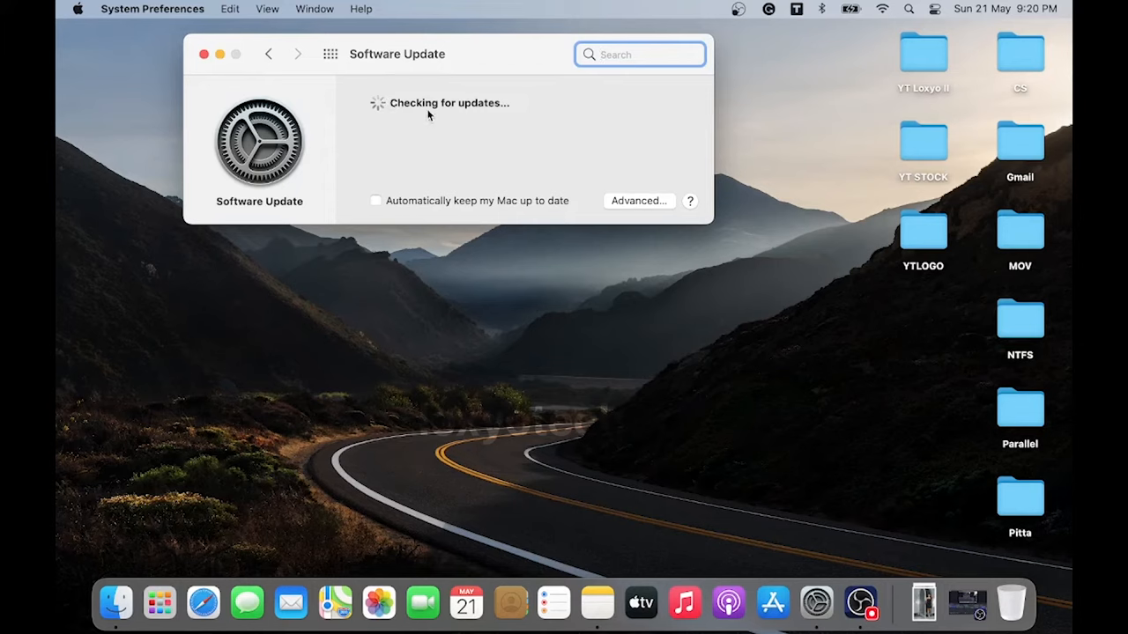
mouse_move(414, 116)
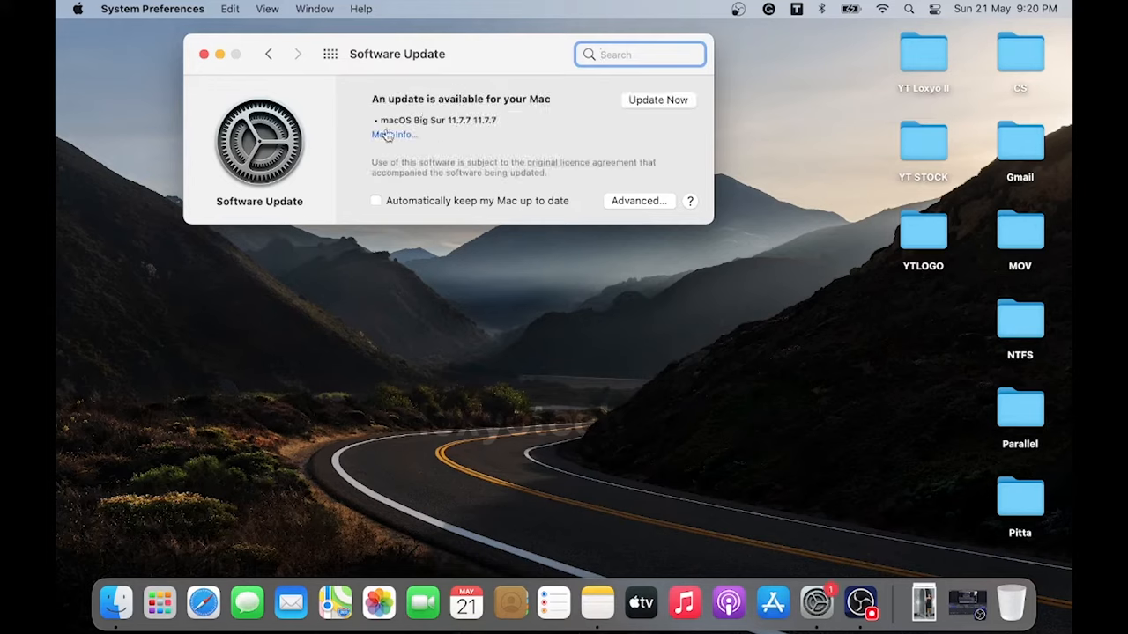
click(391, 134)
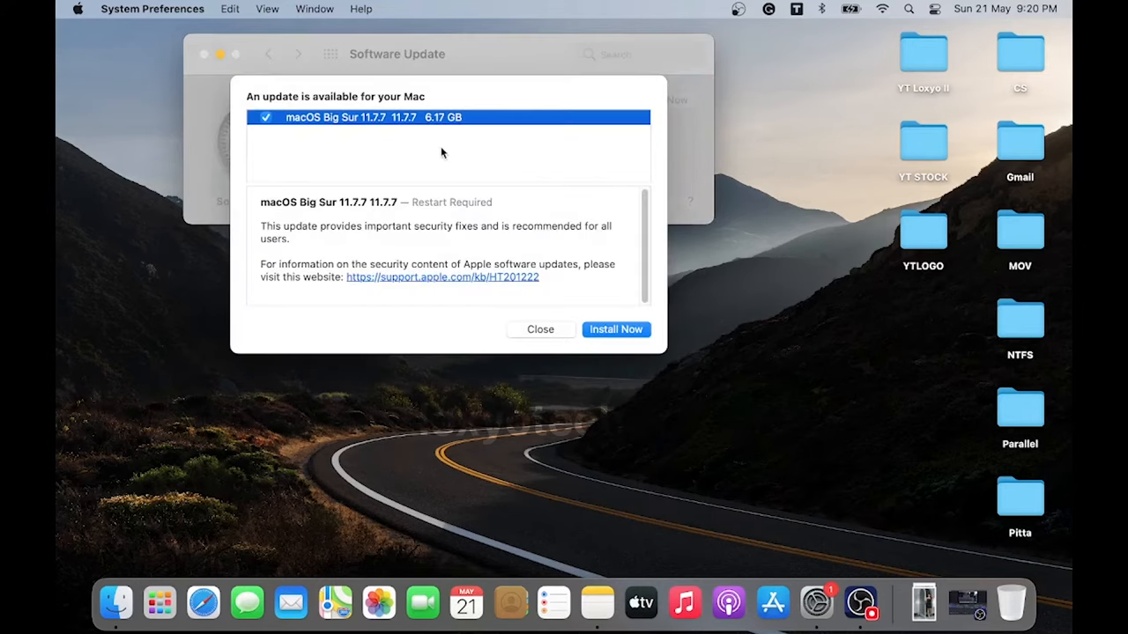
mouse_move(384, 201)
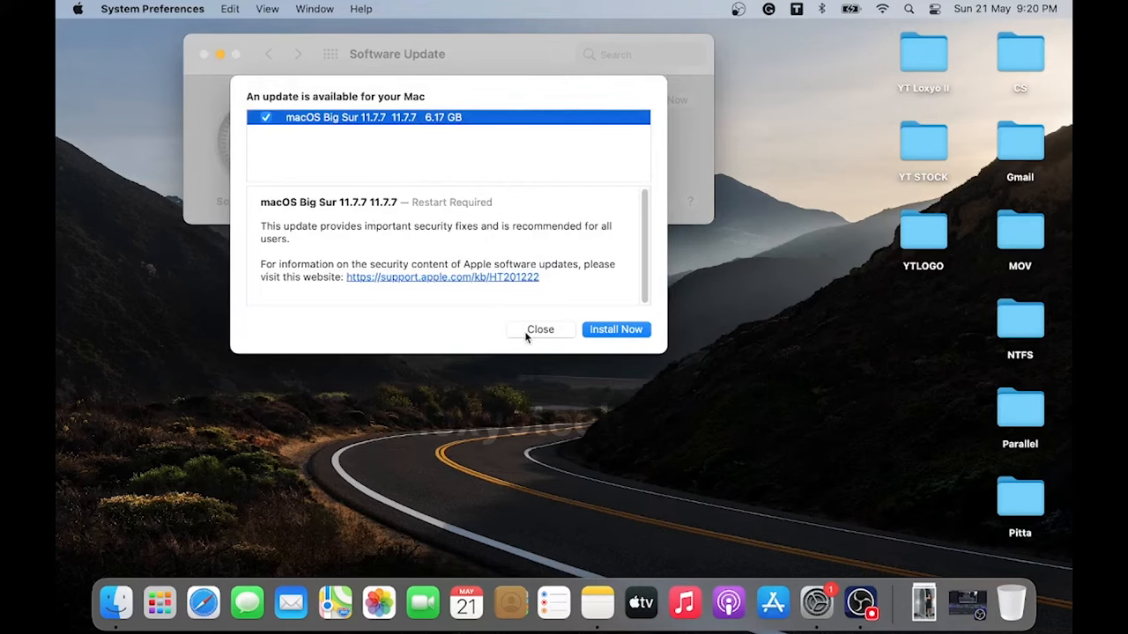
click(539, 330)
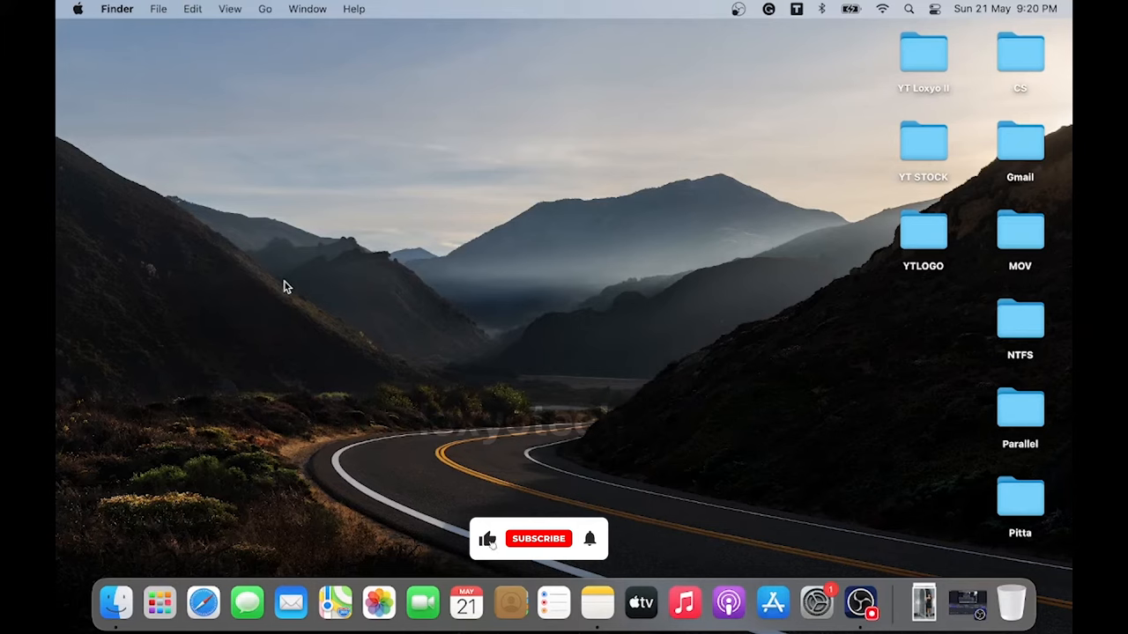
- Launch the App Store and check its Updates page, which reports all apps up to date
right_click(395, 148)
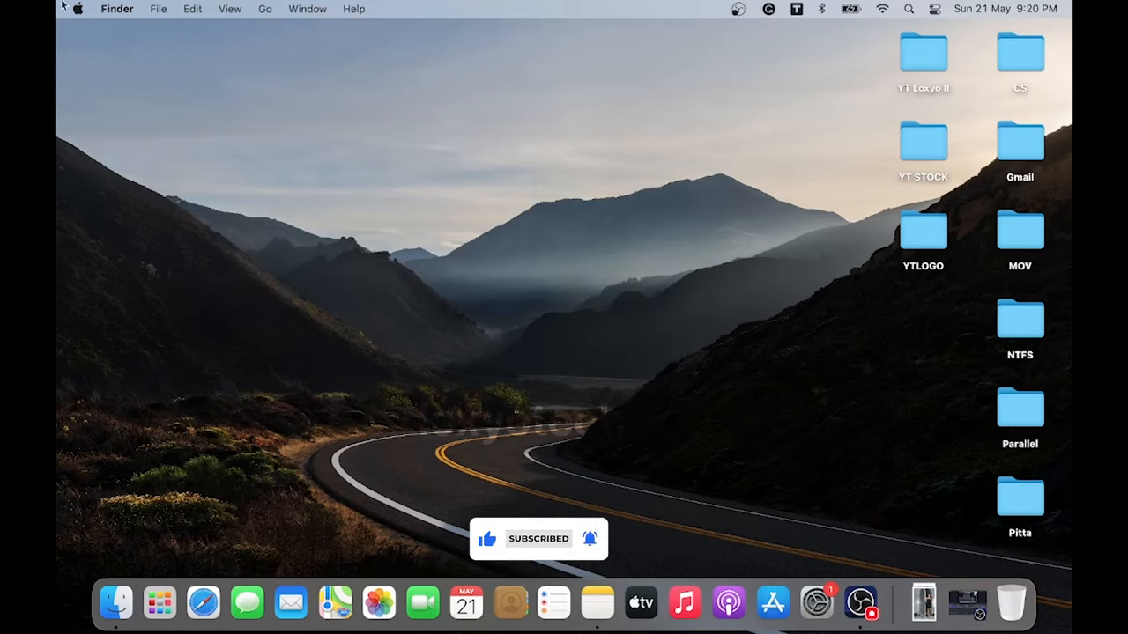
click(77, 9)
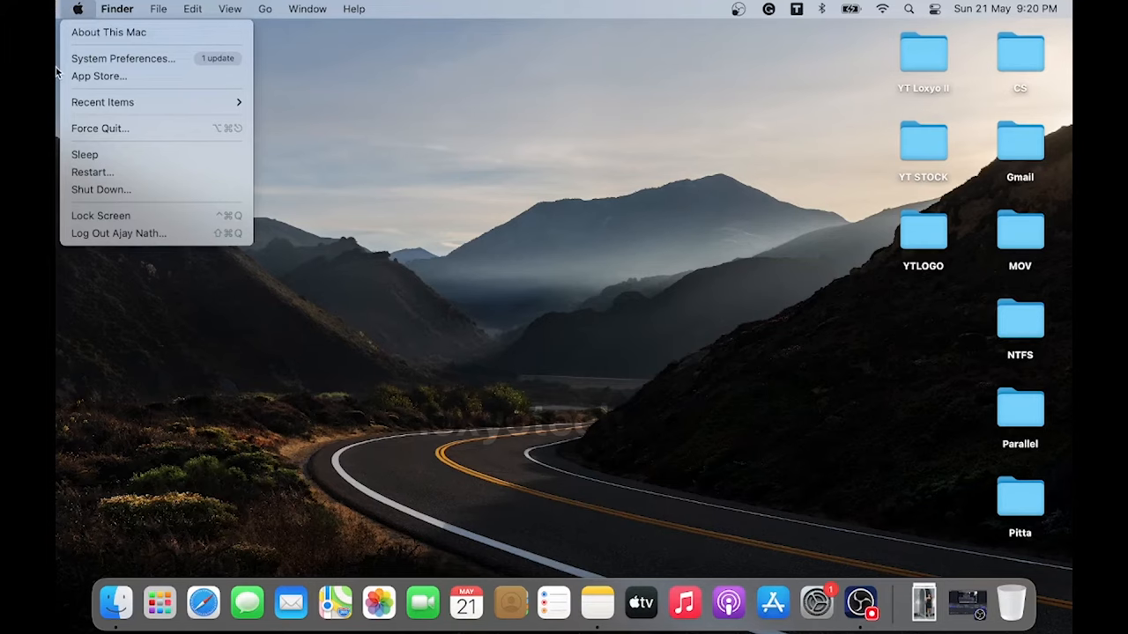
click(99, 76)
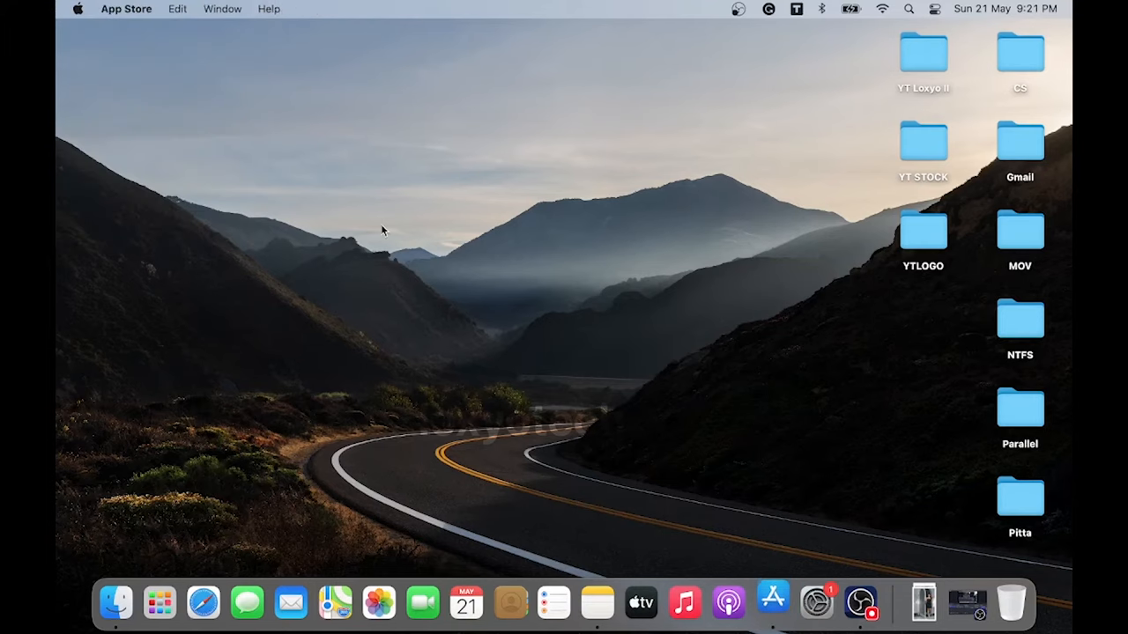
click(771, 602)
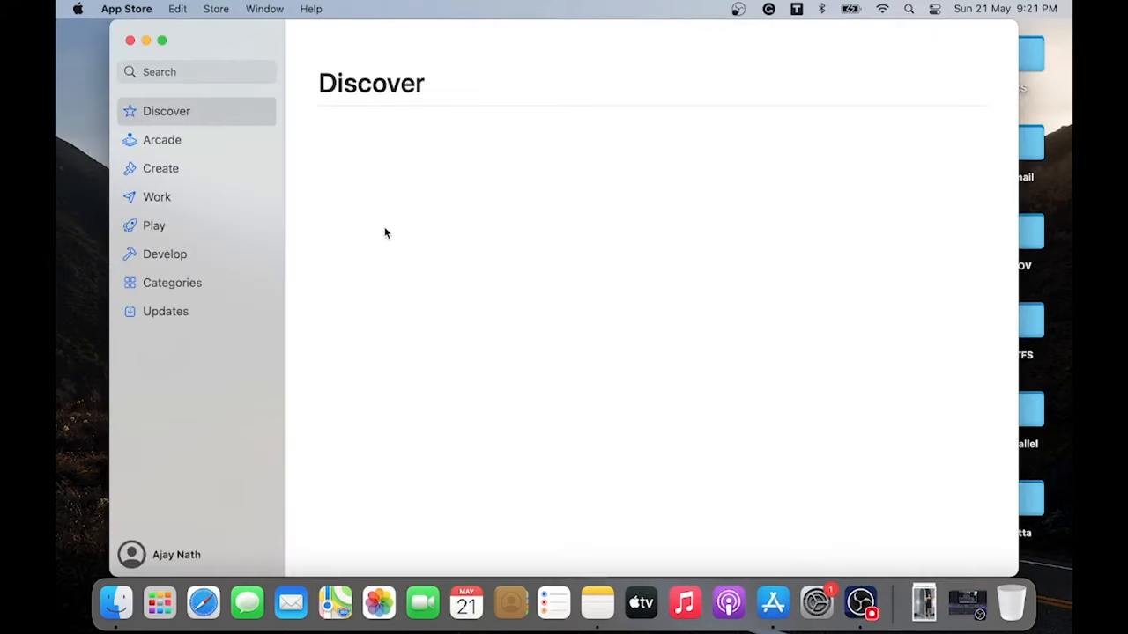
click(166, 310)
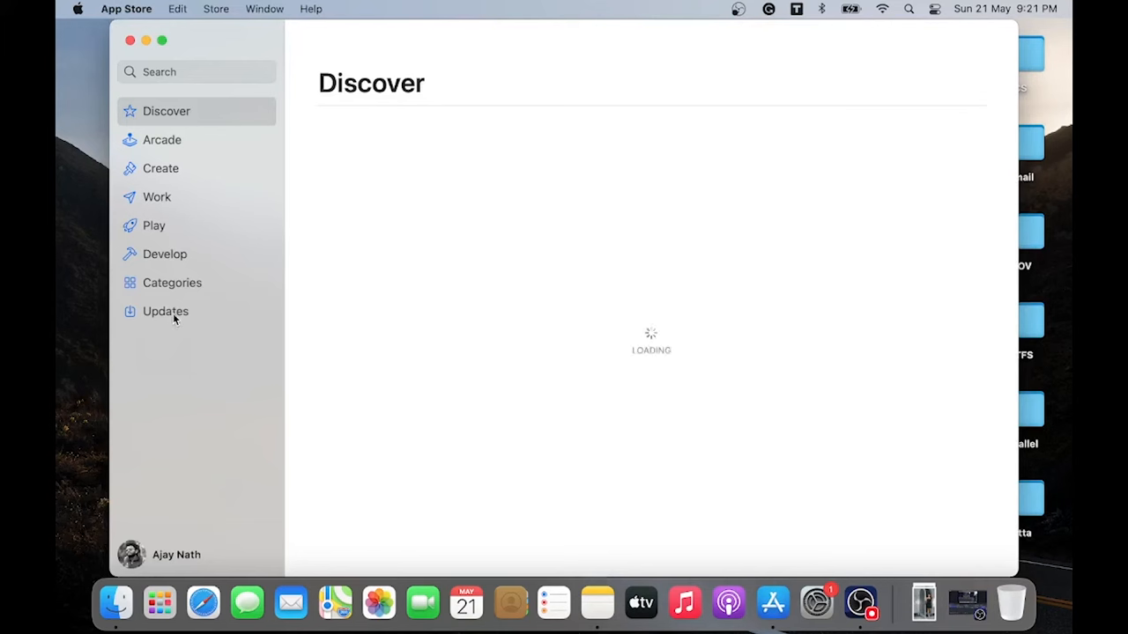
mouse_move(208, 316)
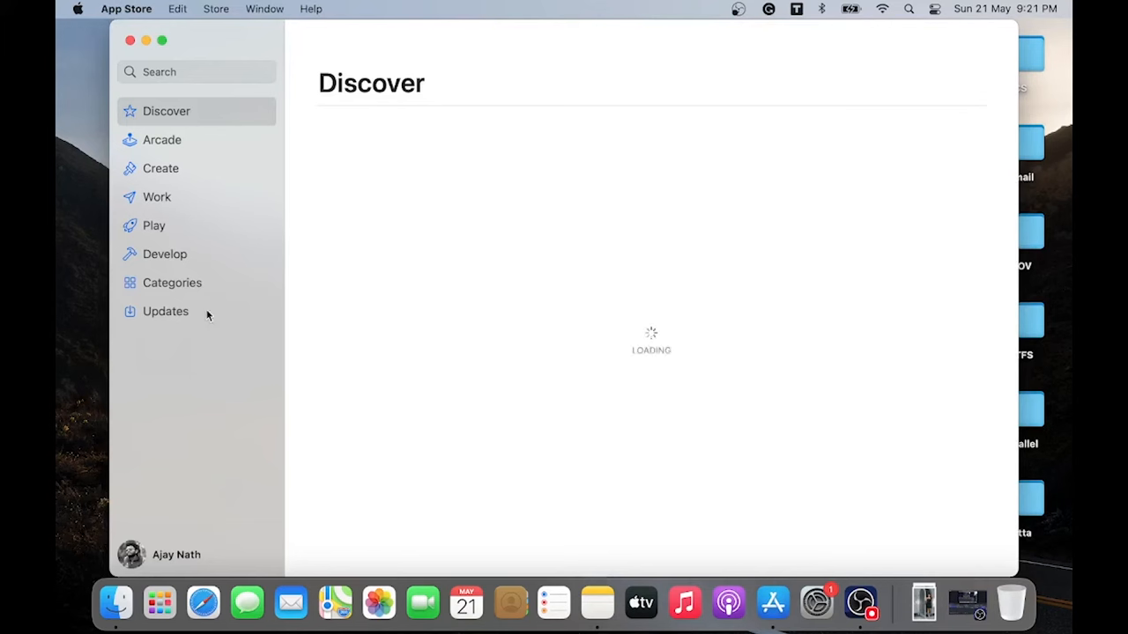
click(166, 310)
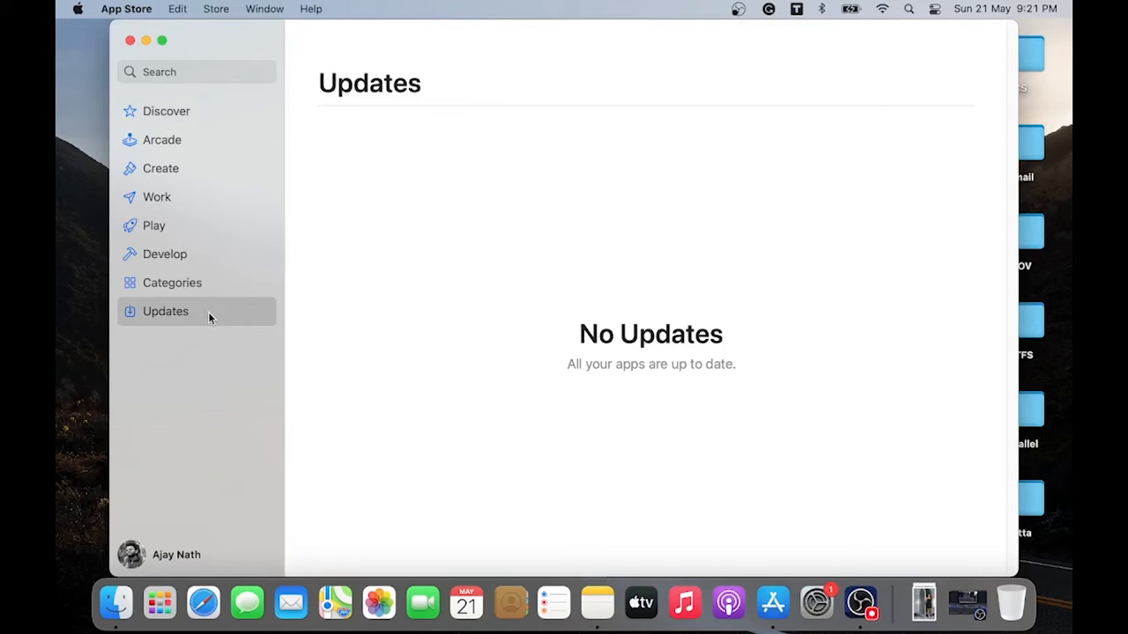
mouse_move(223, 316)
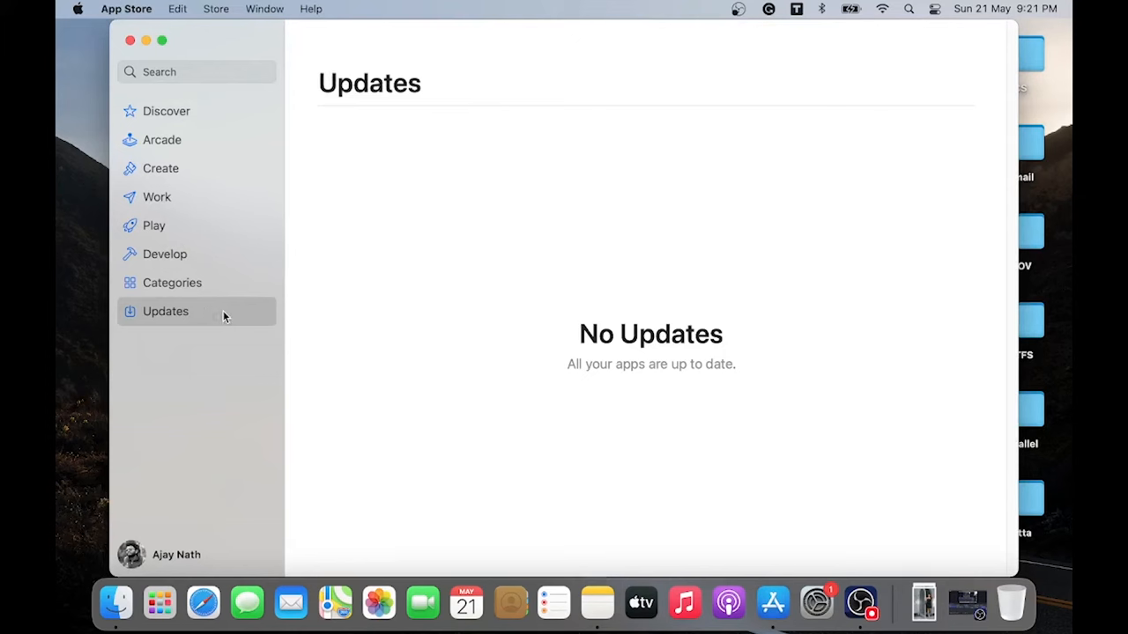
mouse_move(687, 377)
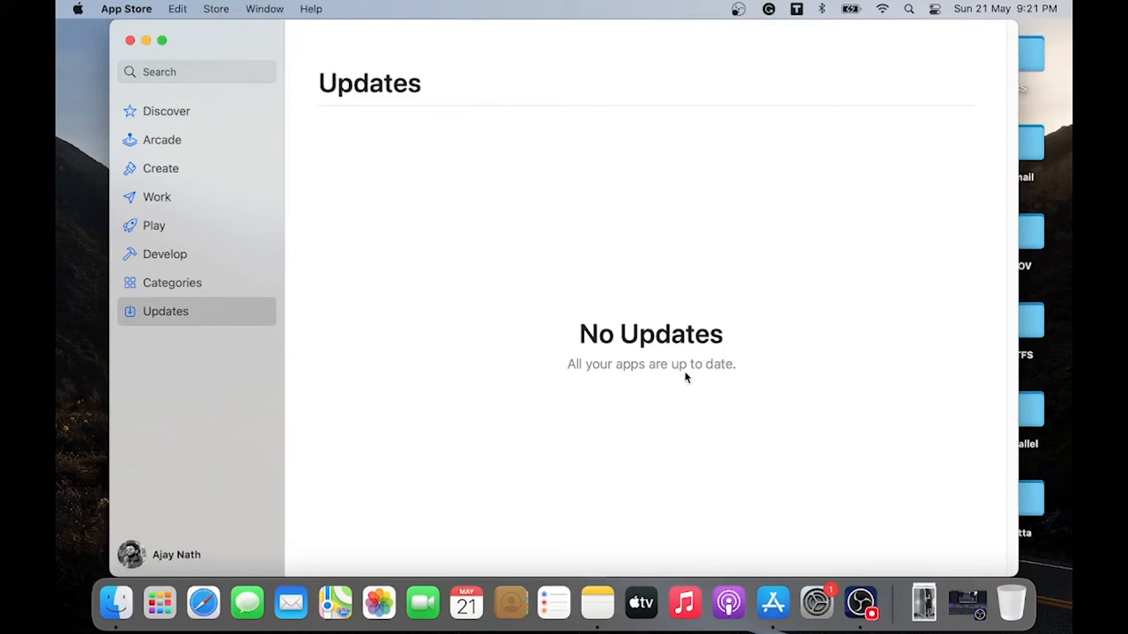
mouse_move(677, 284)
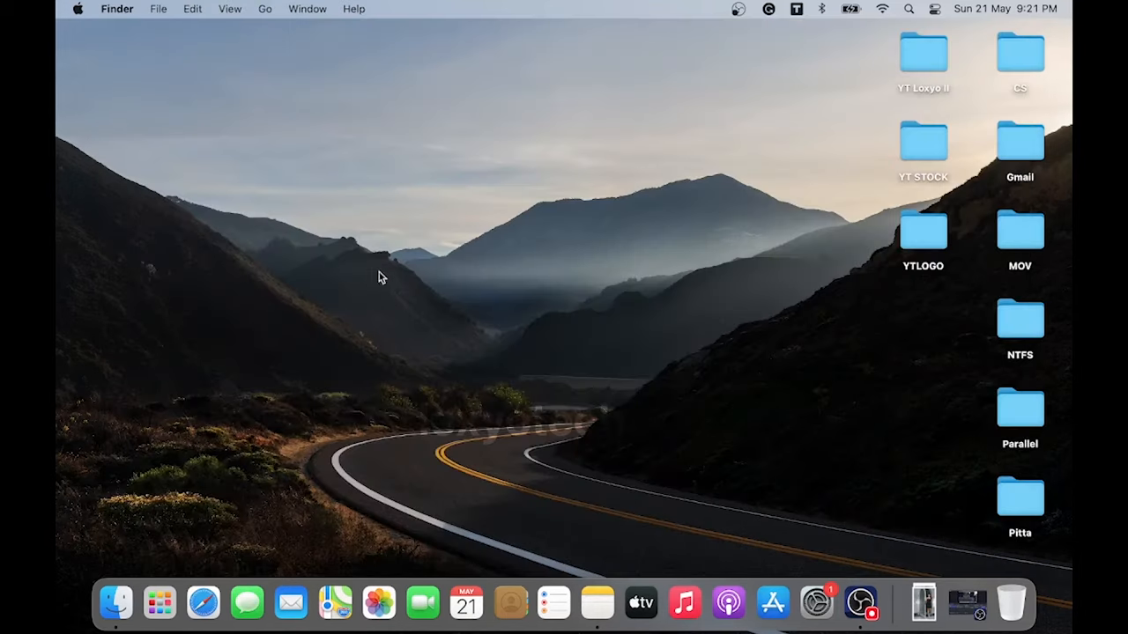
mouse_move(671, 324)
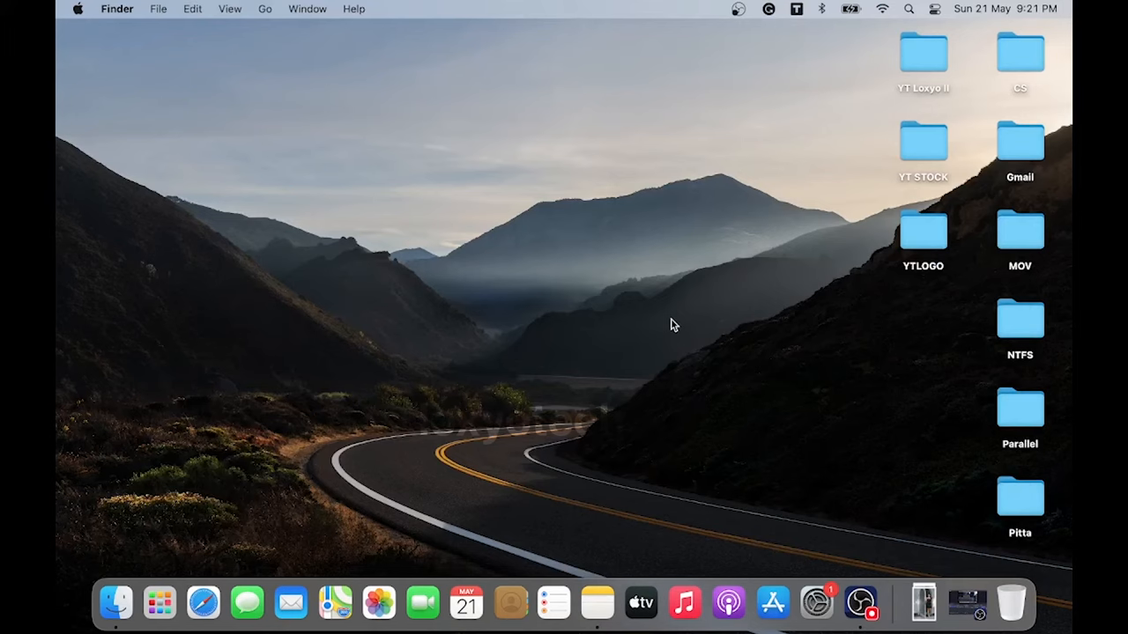
mouse_move(159, 603)
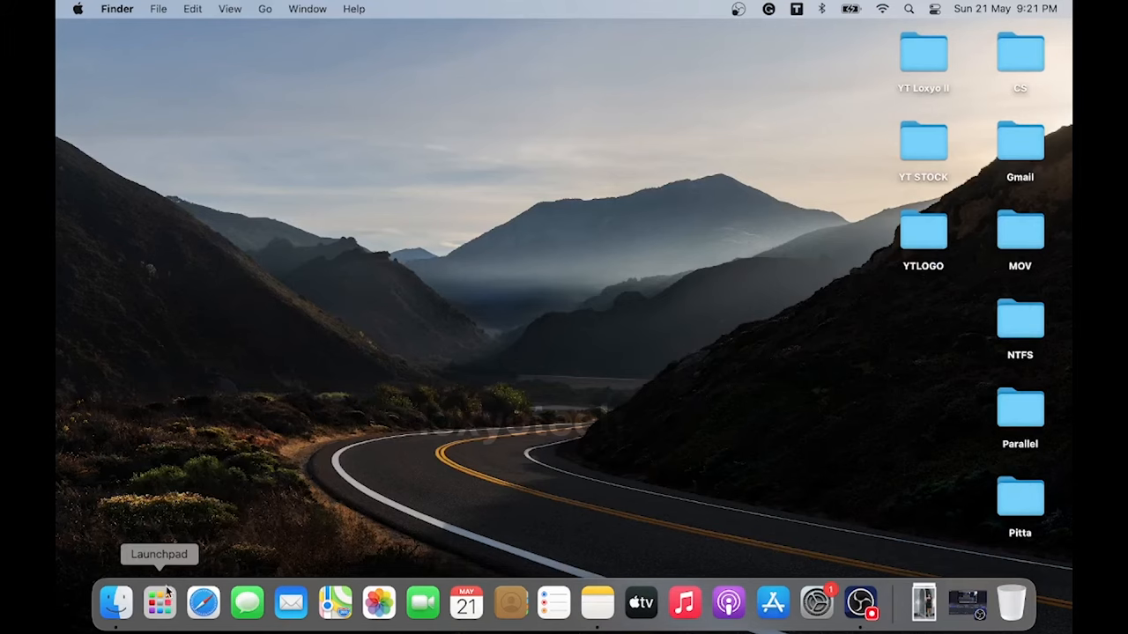
click(158, 603)
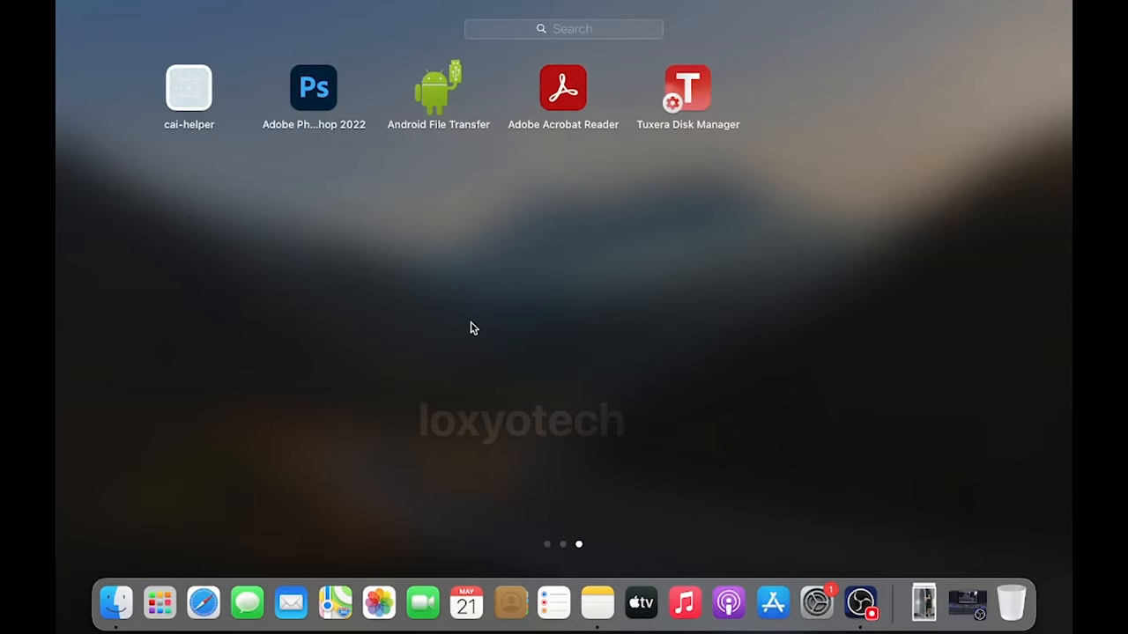
scroll(left, 3)
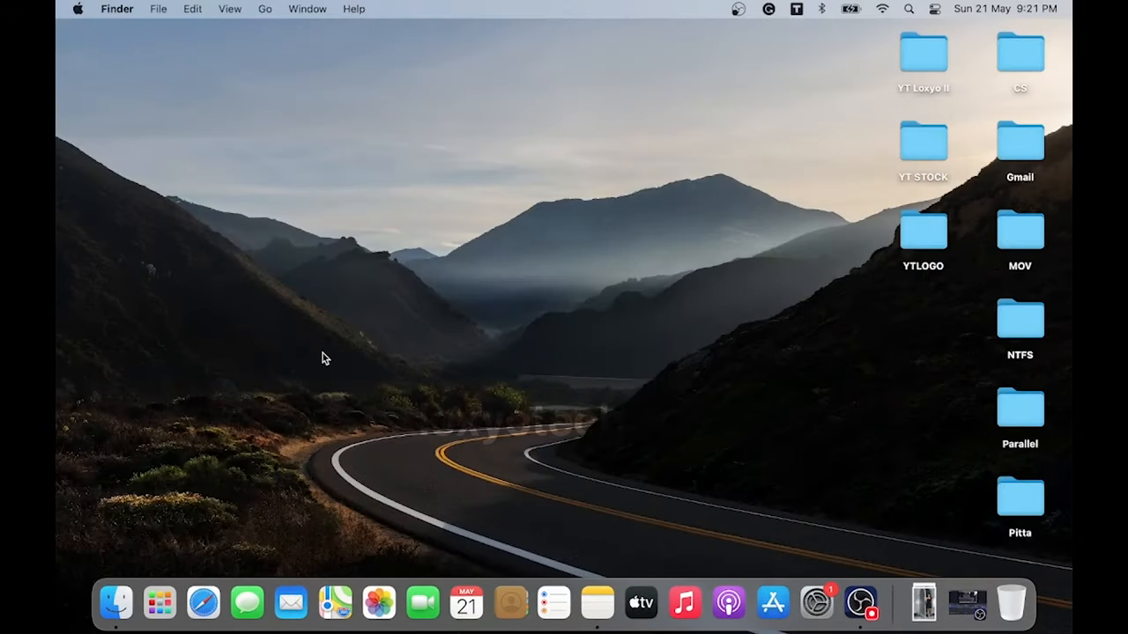
mouse_move(57, 74)
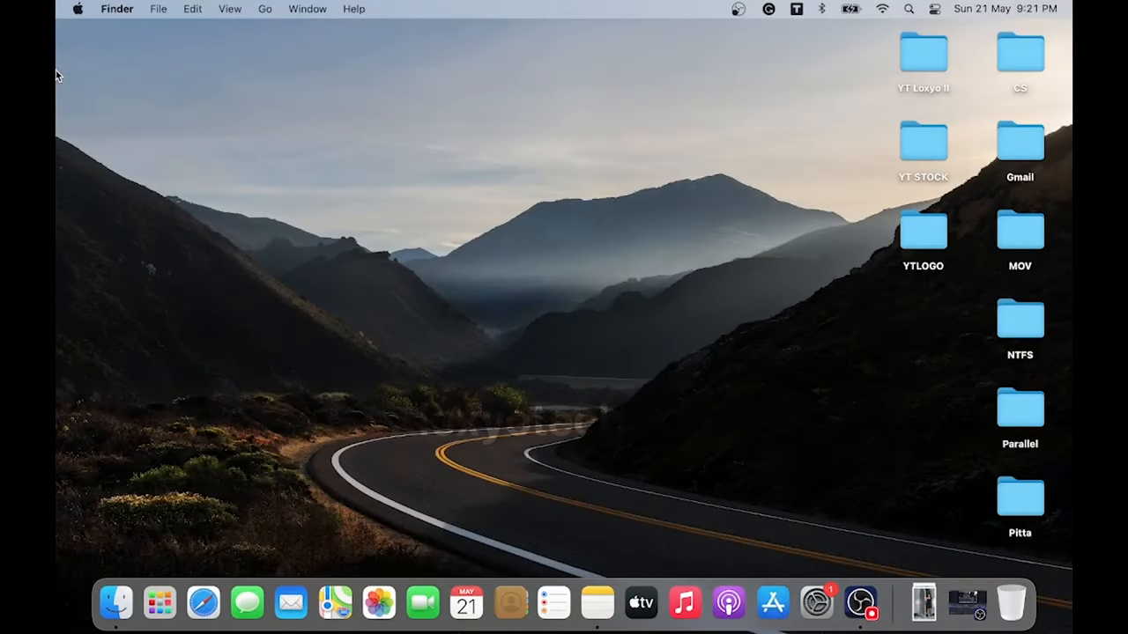
- From About This Mac's Storage summary, launch the storage management recommendations
click(78, 9)
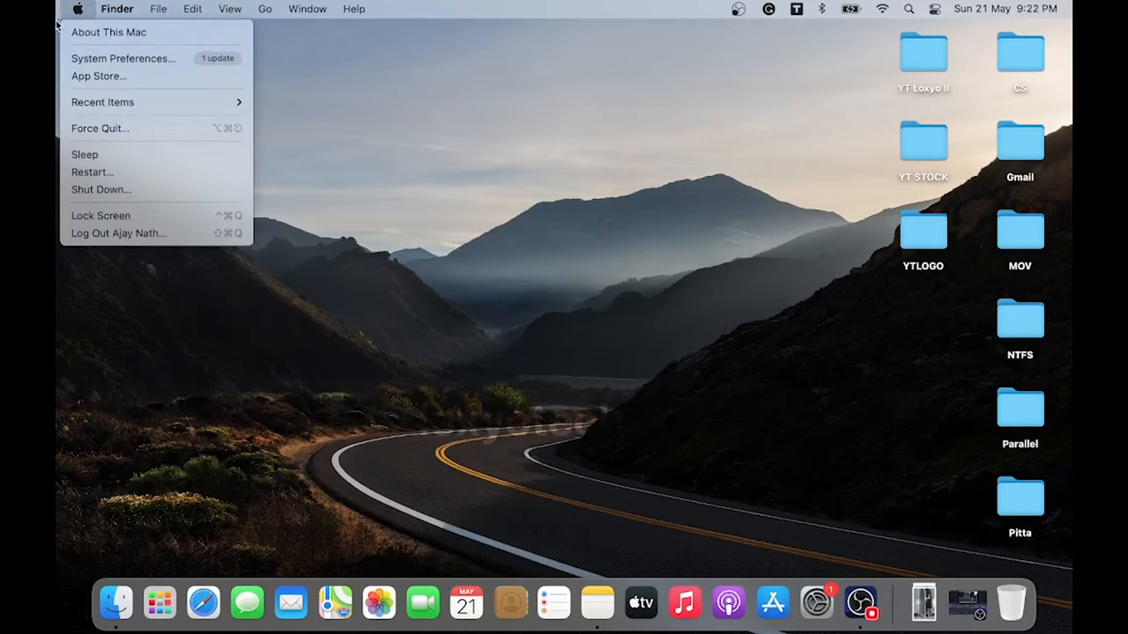
click(539, 322)
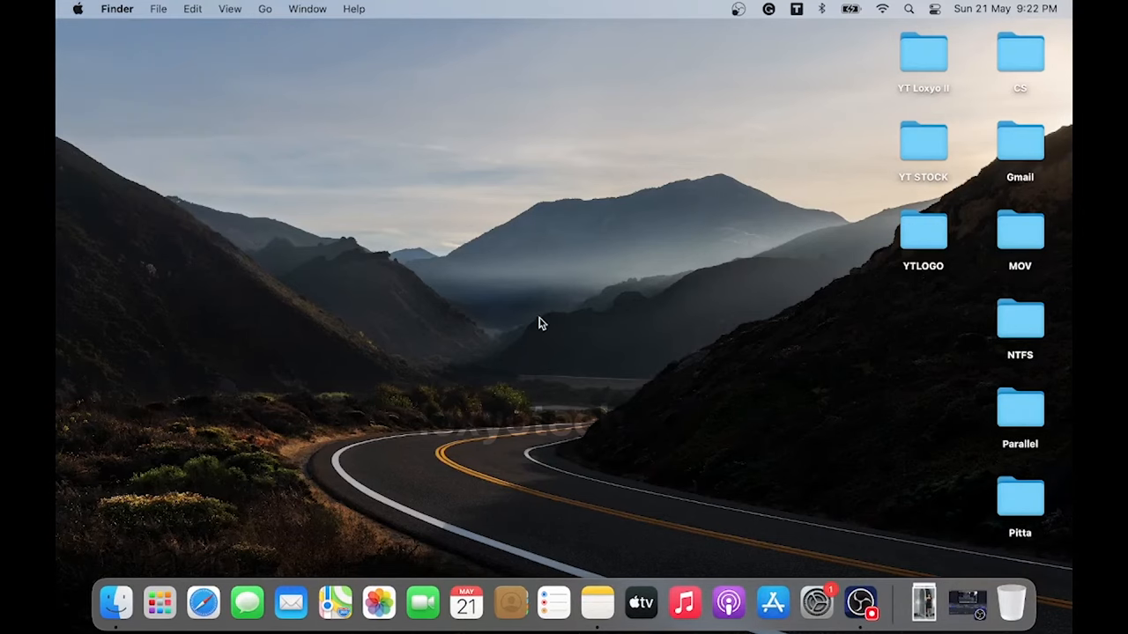
click(78, 9)
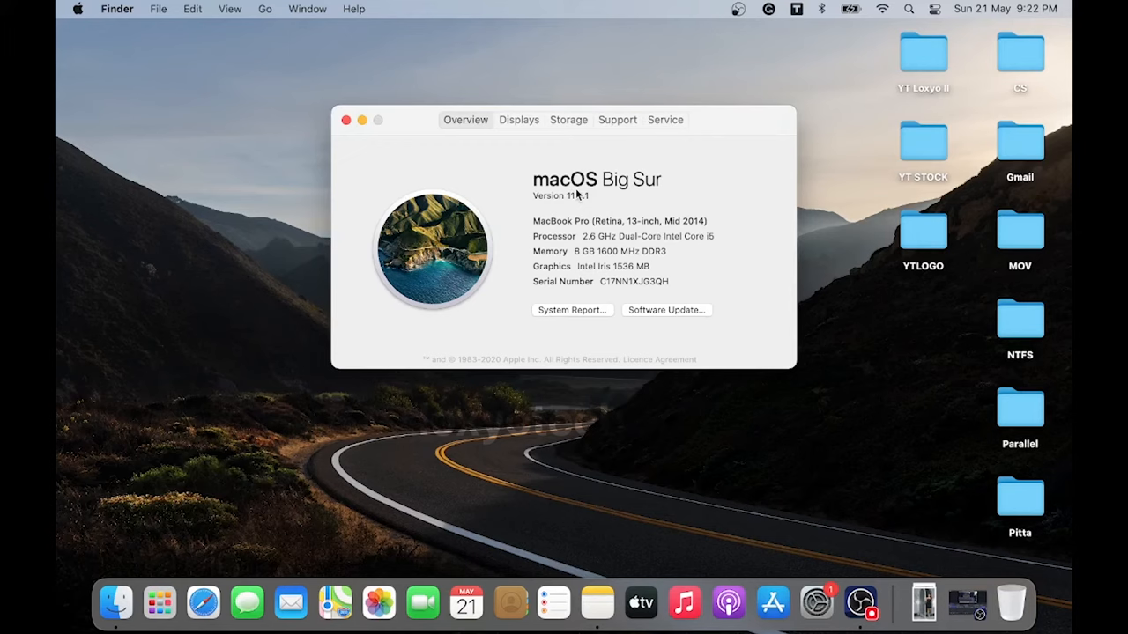
click(568, 120)
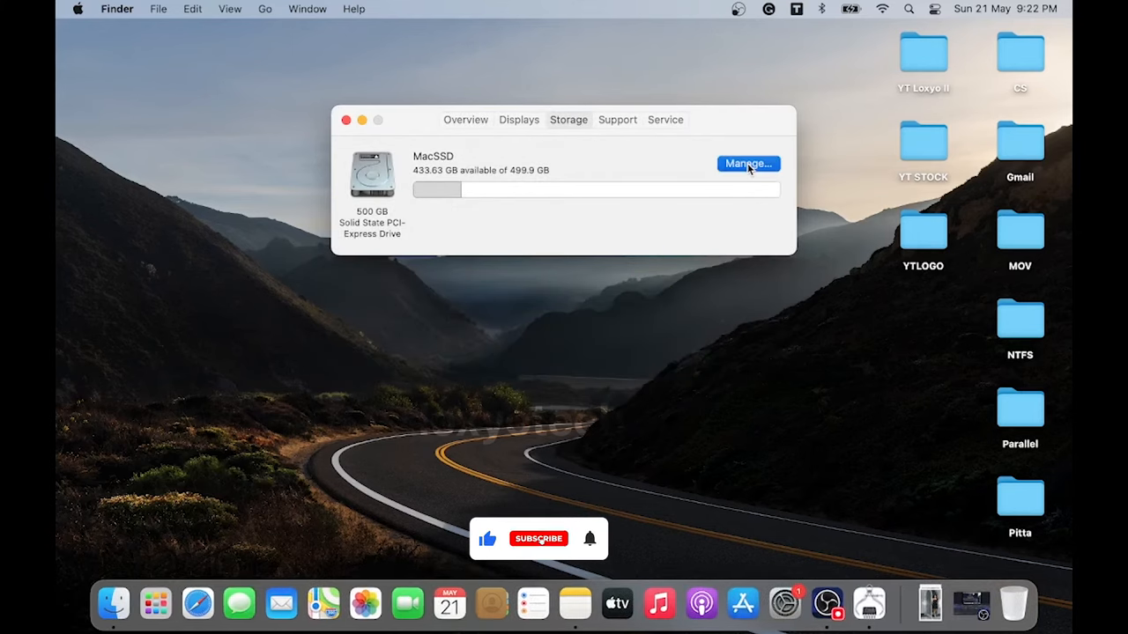
click(747, 162)
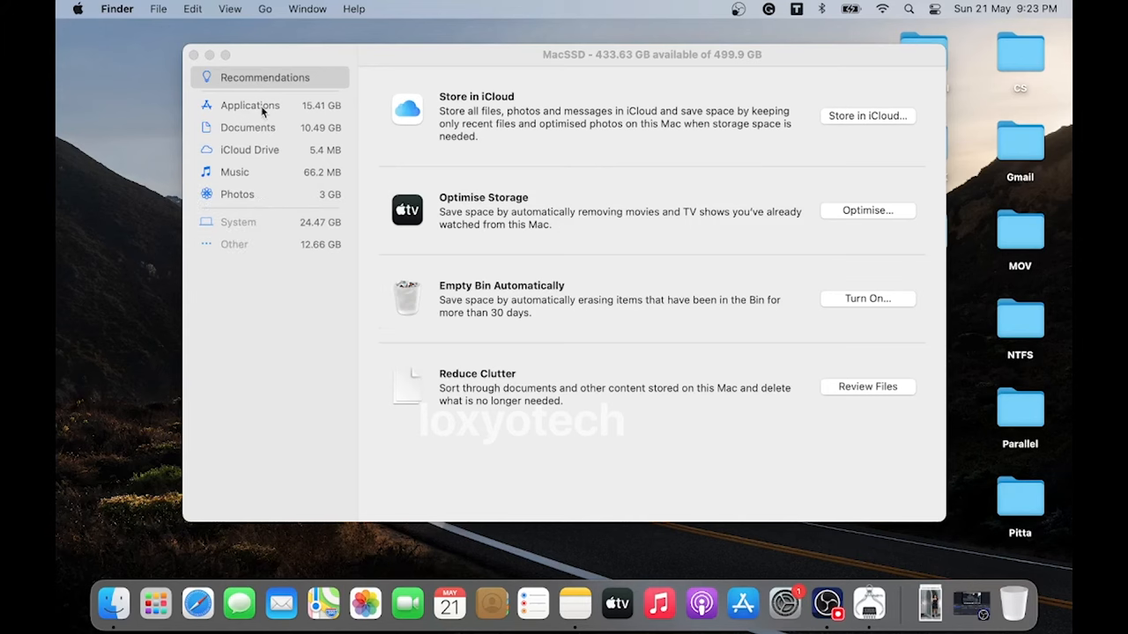
- Review the Applications list by size, select an app row, then close storage management
click(250, 106)
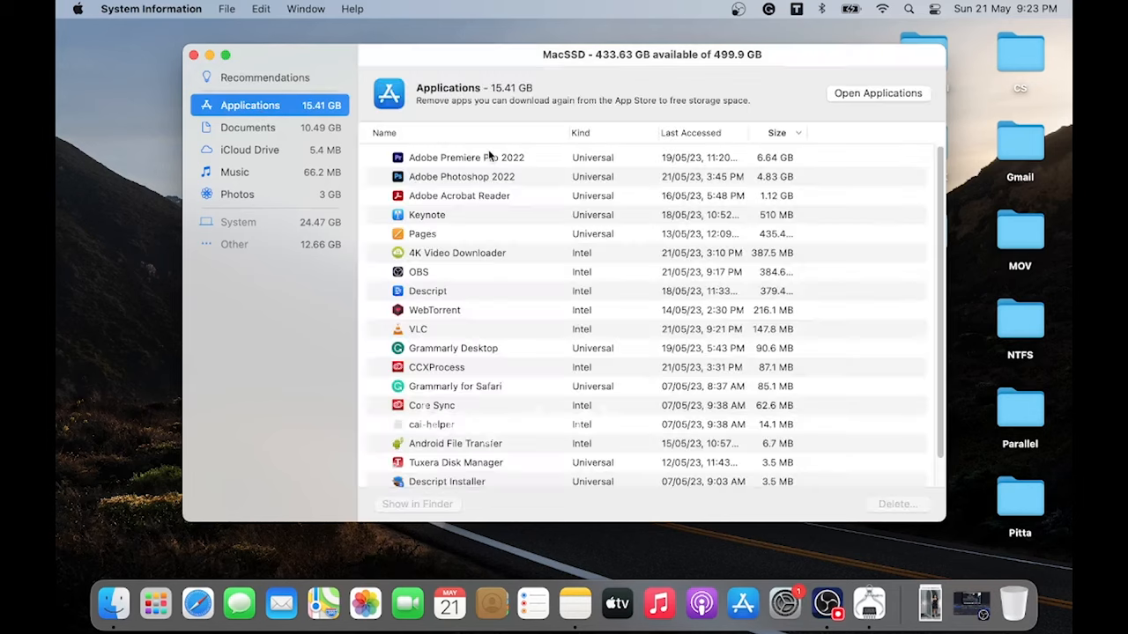
mouse_move(624, 116)
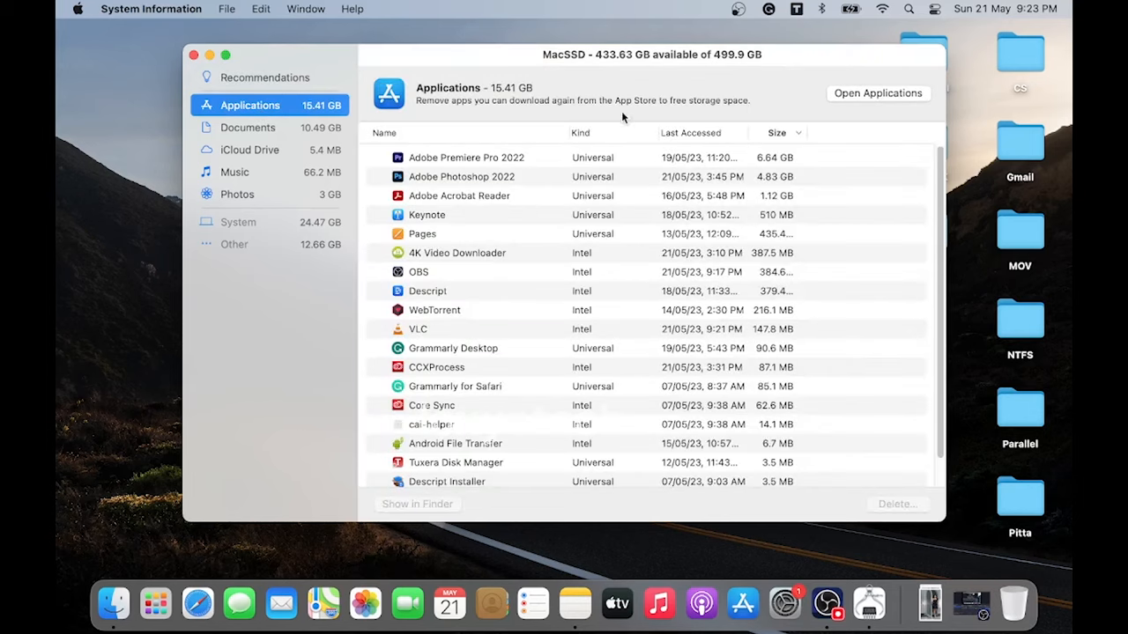
mouse_move(581, 130)
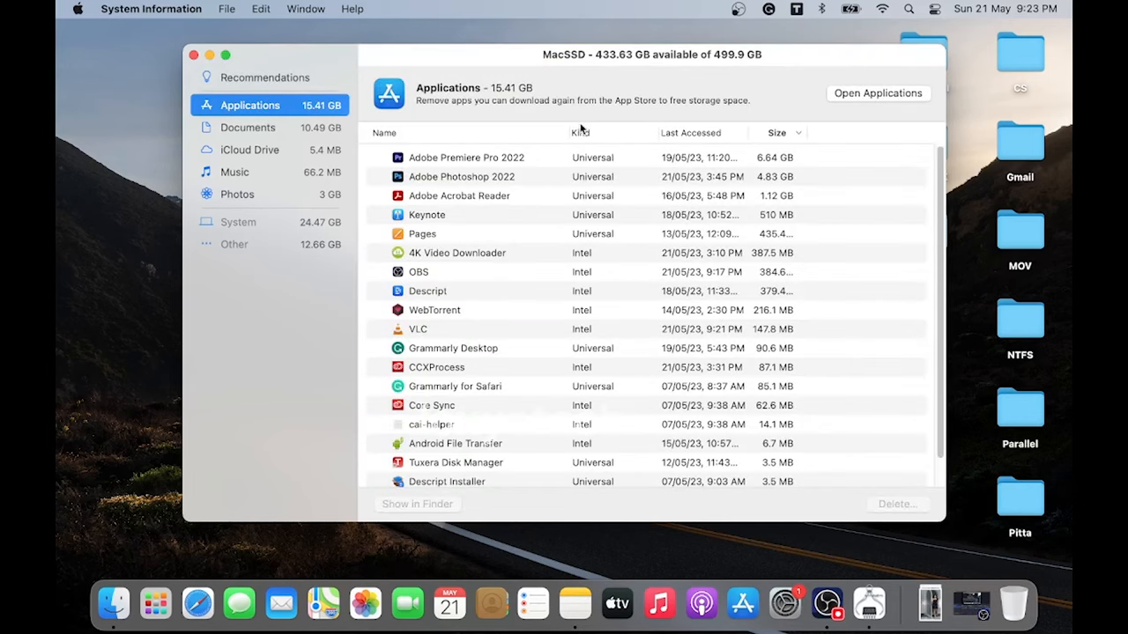
click(465, 156)
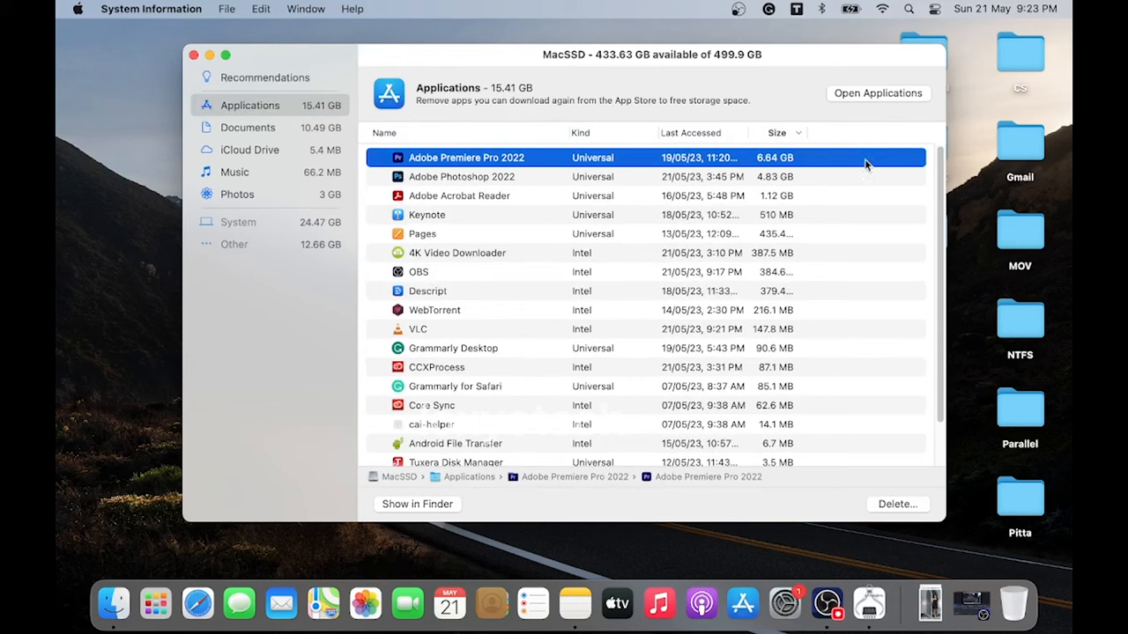
mouse_move(878, 169)
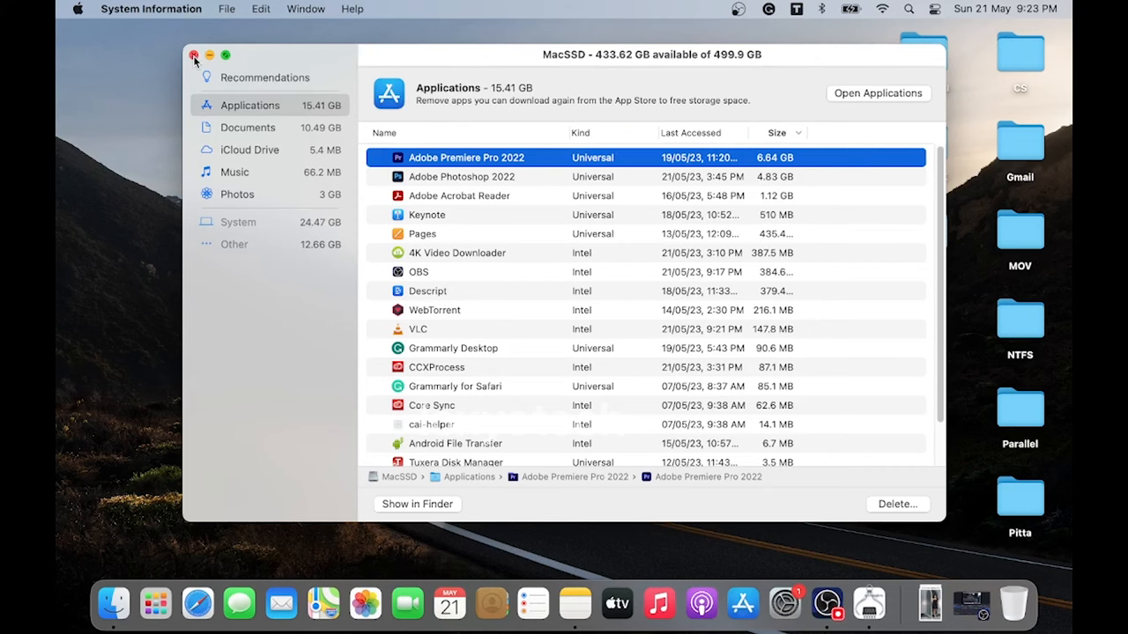
click(193, 55)
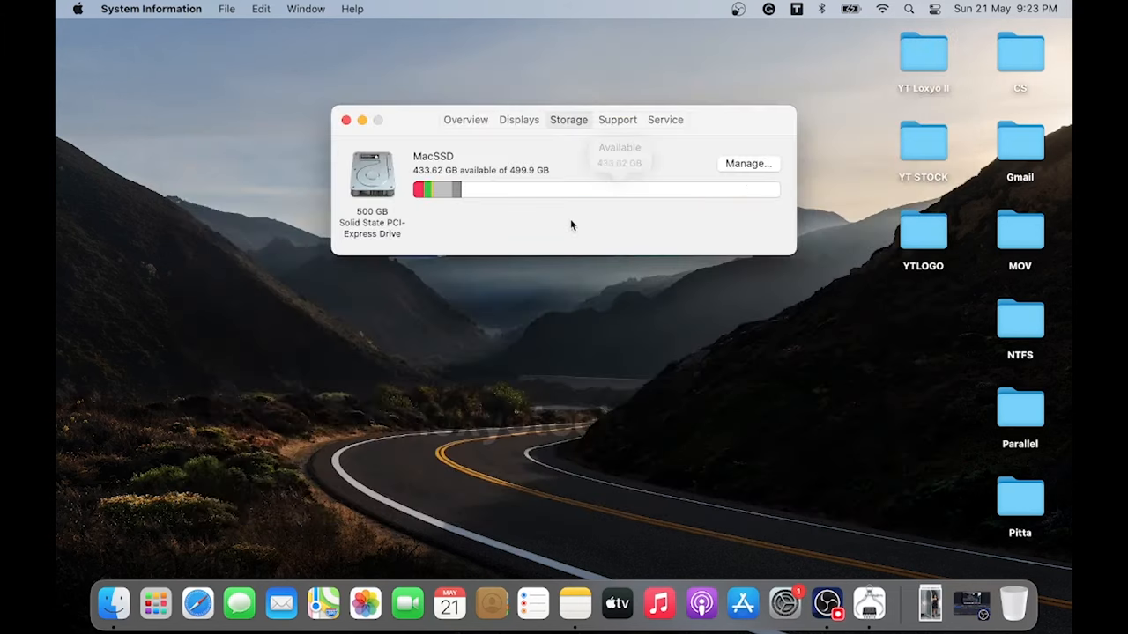